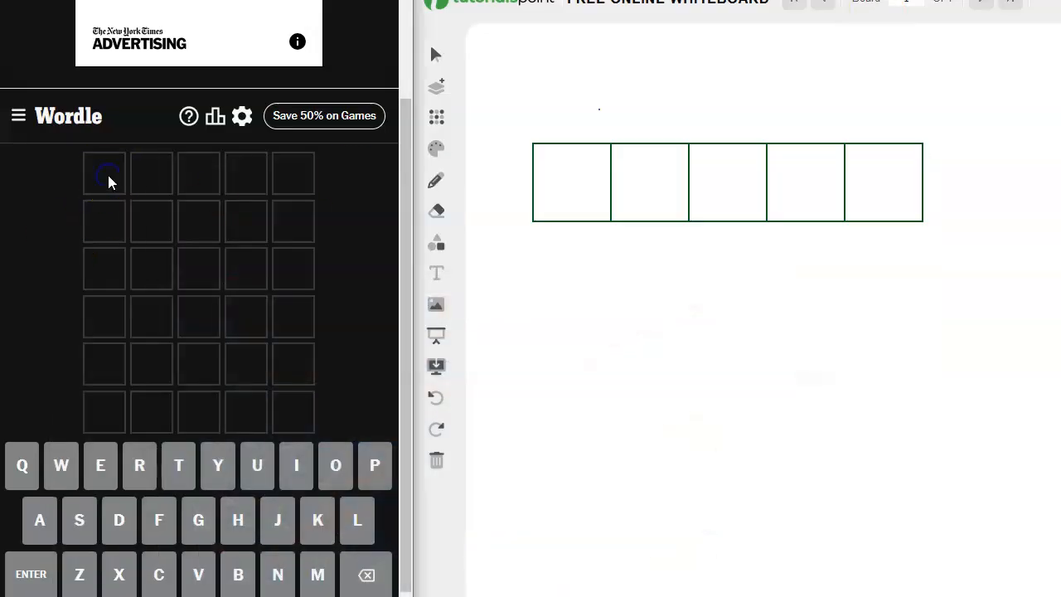
Enter SUPER as the first Wordle guess, confirming E and R in positions four and five
{"action": "type", "text": "SUPER"}
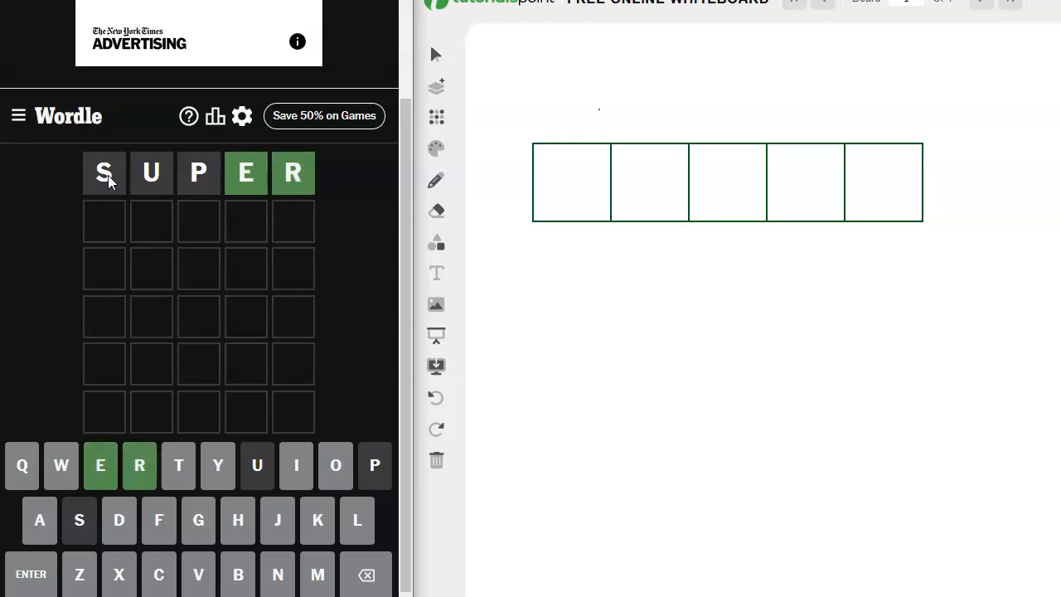
{"action": "mouse_move", "coordinate": [389, 248]}
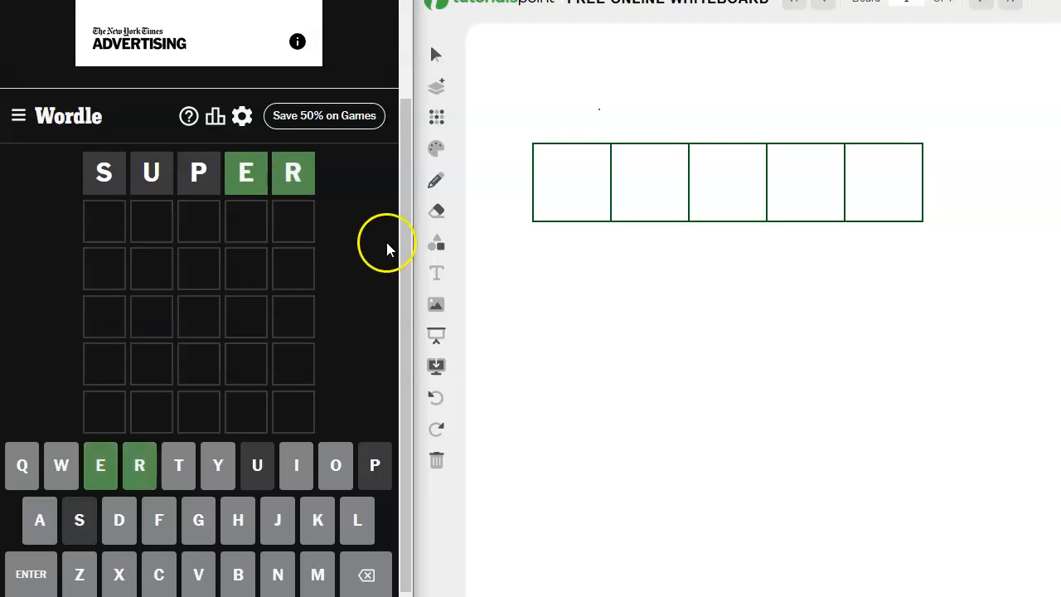
{"action": "mouse_move", "coordinate": [439, 172]}
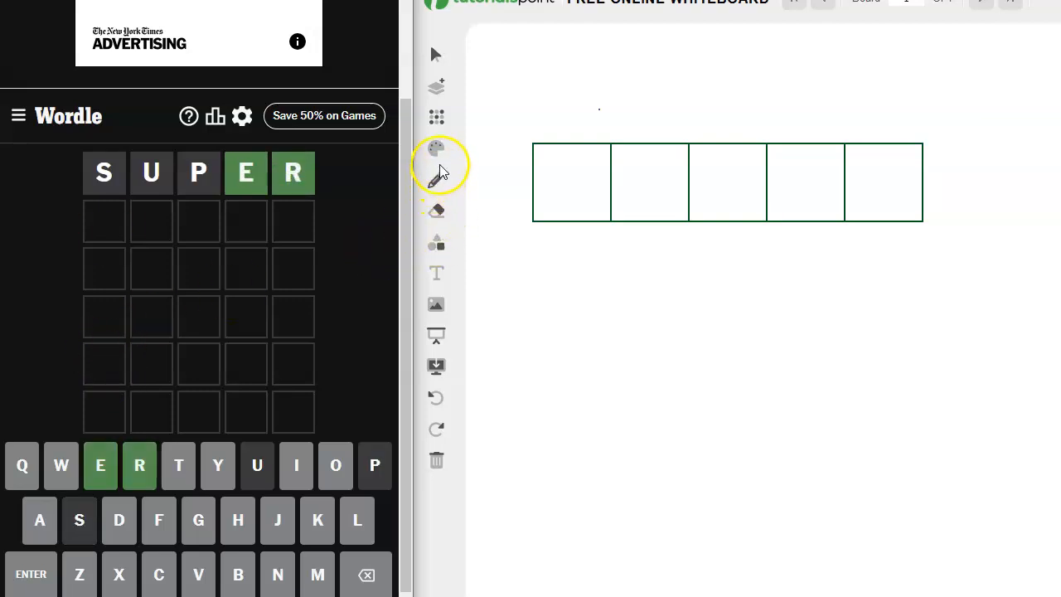
Switch the whiteboard ink to dark green, undo a stray line, and write e and r
{"action": "left_click", "coordinate": [436, 148]}
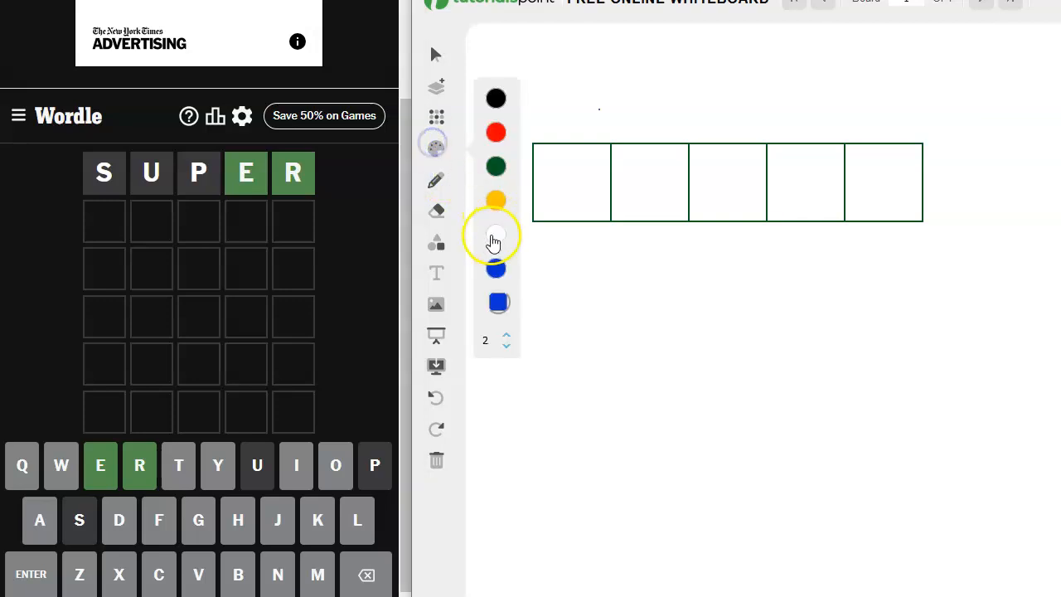
{"action": "left_click", "coordinate": [495, 234]}
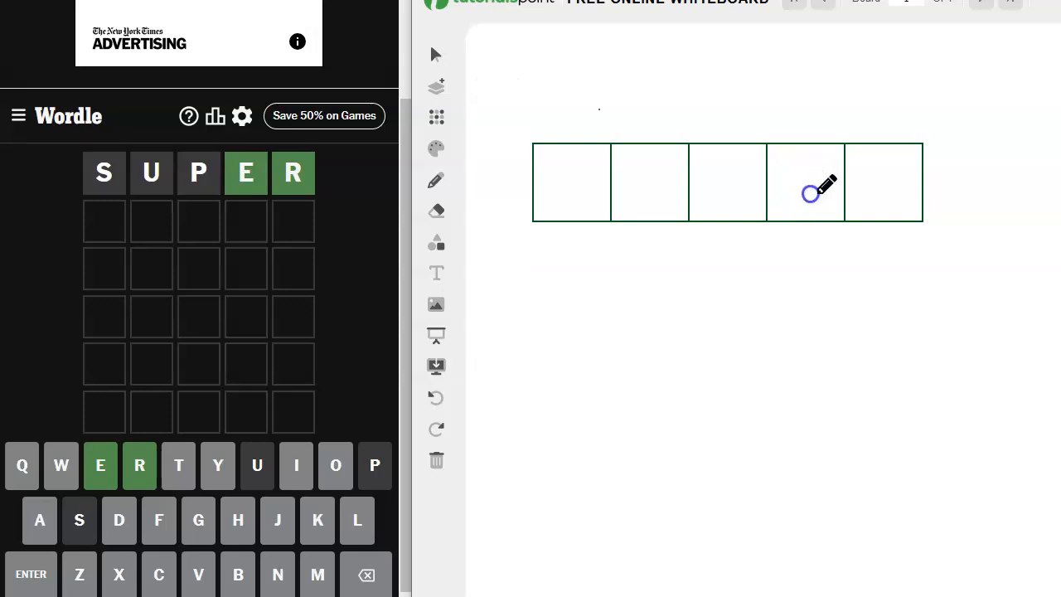
{"action": "left_click", "coordinate": [435, 398]}
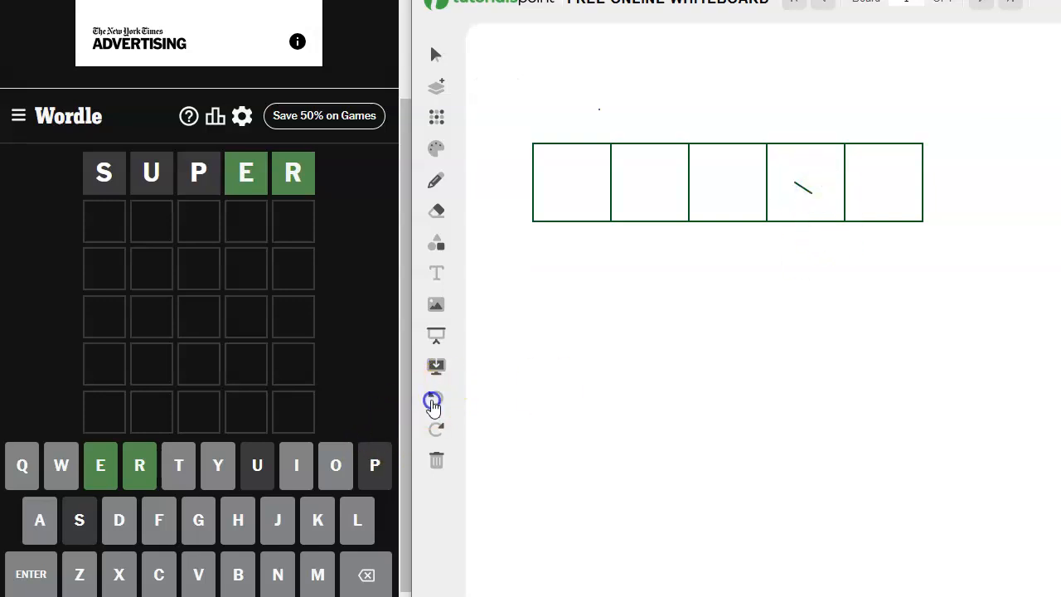
{"action": "left_click", "coordinate": [436, 400]}
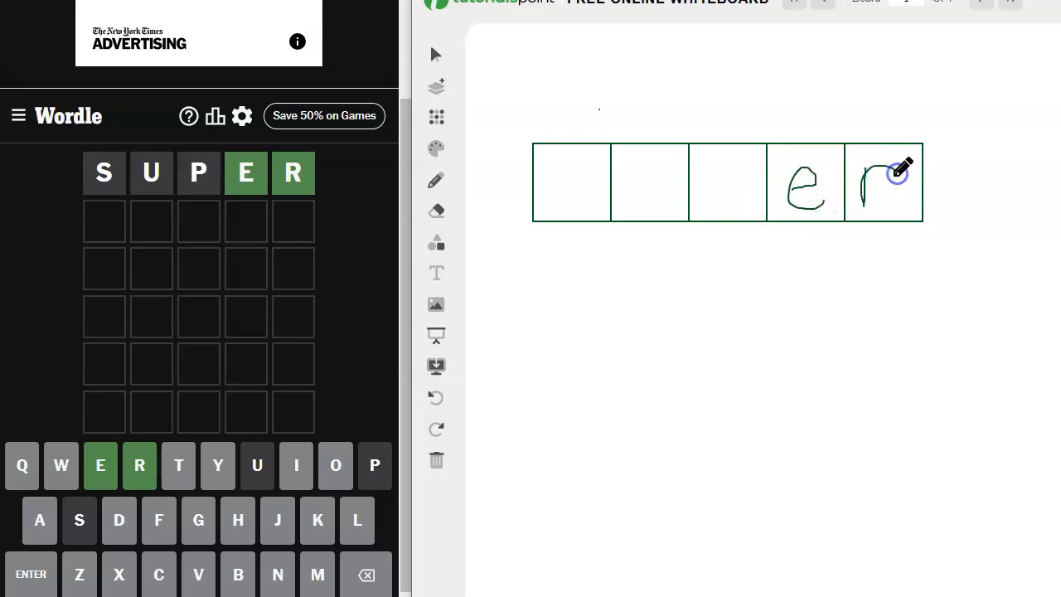
{"action": "mouse_move", "coordinate": [508, 442]}
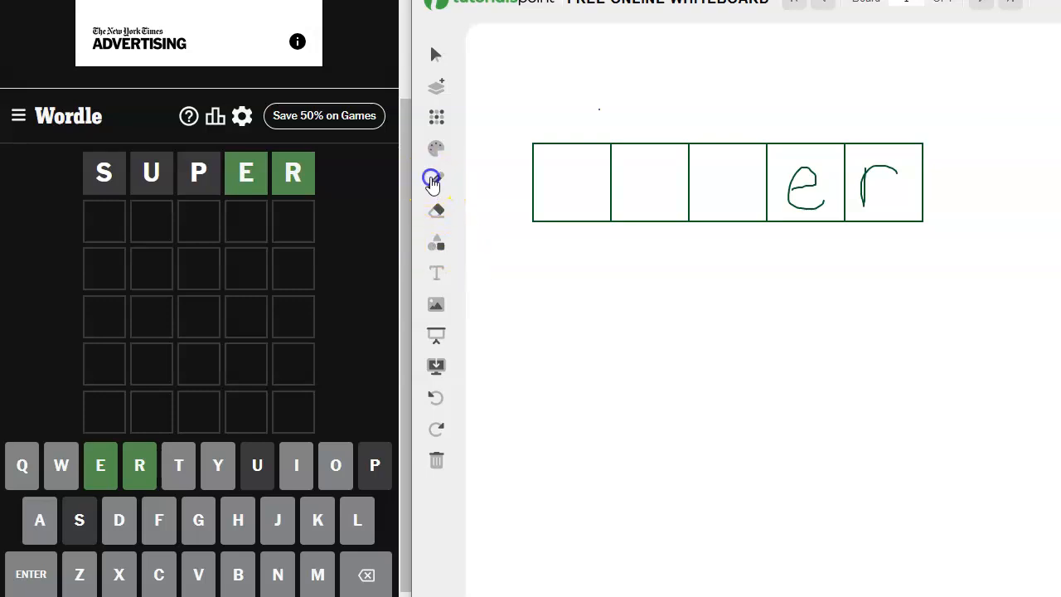
Freehand the blue leftover letters t, l, n, i, o, a under the boxes, undoing a stray stroke
{"action": "left_click", "coordinate": [436, 147]}
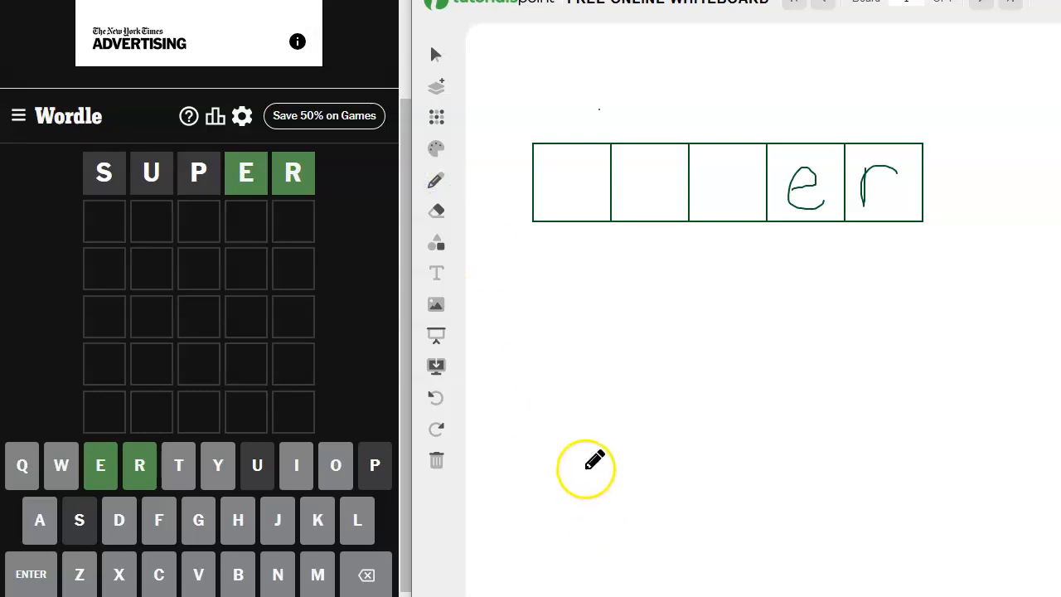
{"action": "mouse_move", "coordinate": [605, 346]}
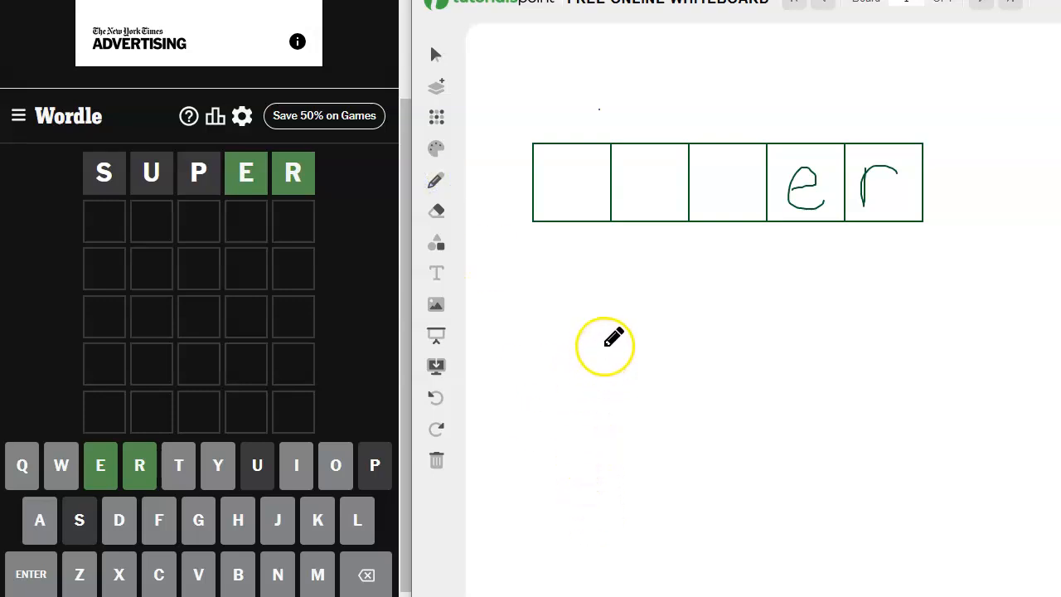
{"action": "left_click_drag", "start_coordinate": [598, 321], "coordinate": [597, 373]}
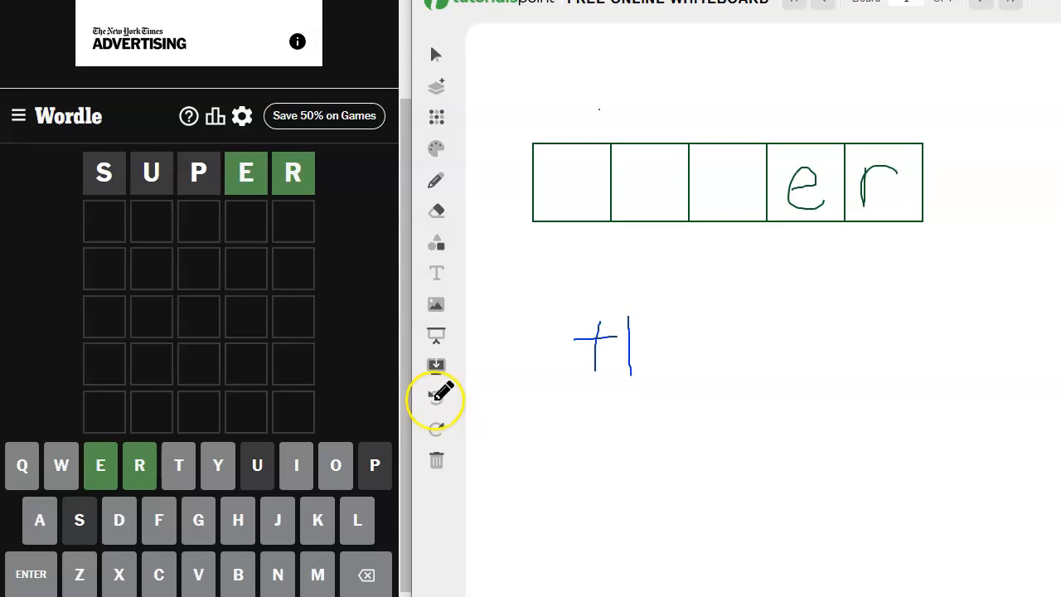
{"action": "left_click_drag", "start_coordinate": [629, 331], "coordinate": [683, 373]}
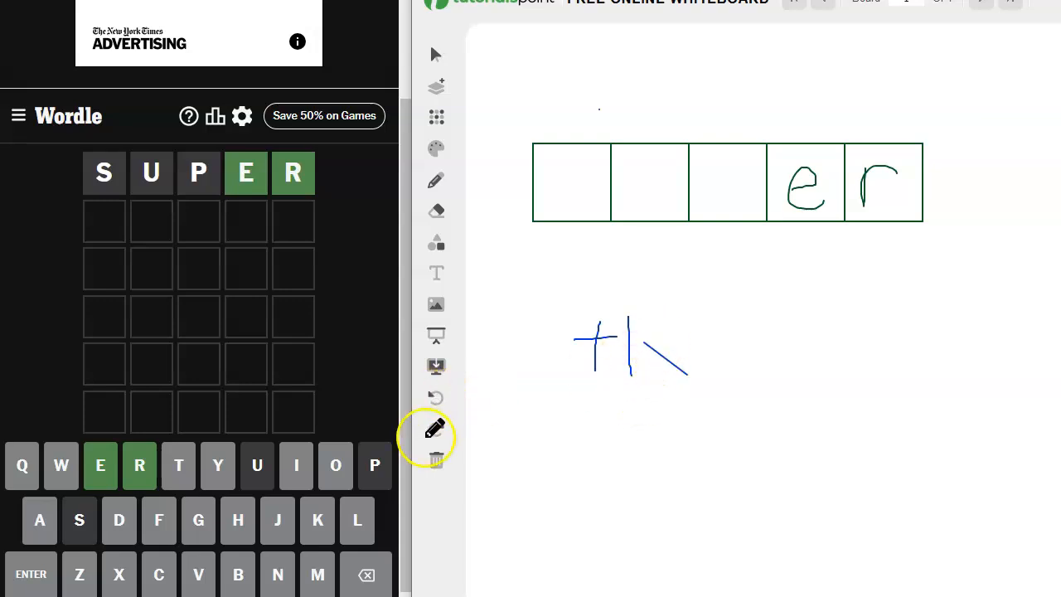
{"action": "left_click", "coordinate": [436, 397]}
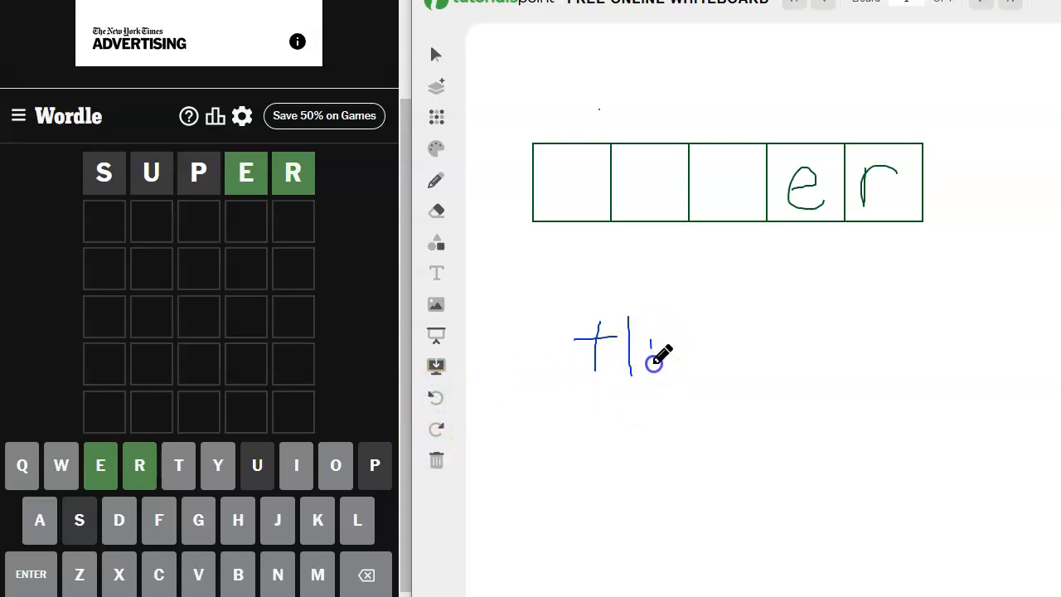
{"action": "left_click_drag", "start_coordinate": [655, 352], "coordinate": [684, 377]}
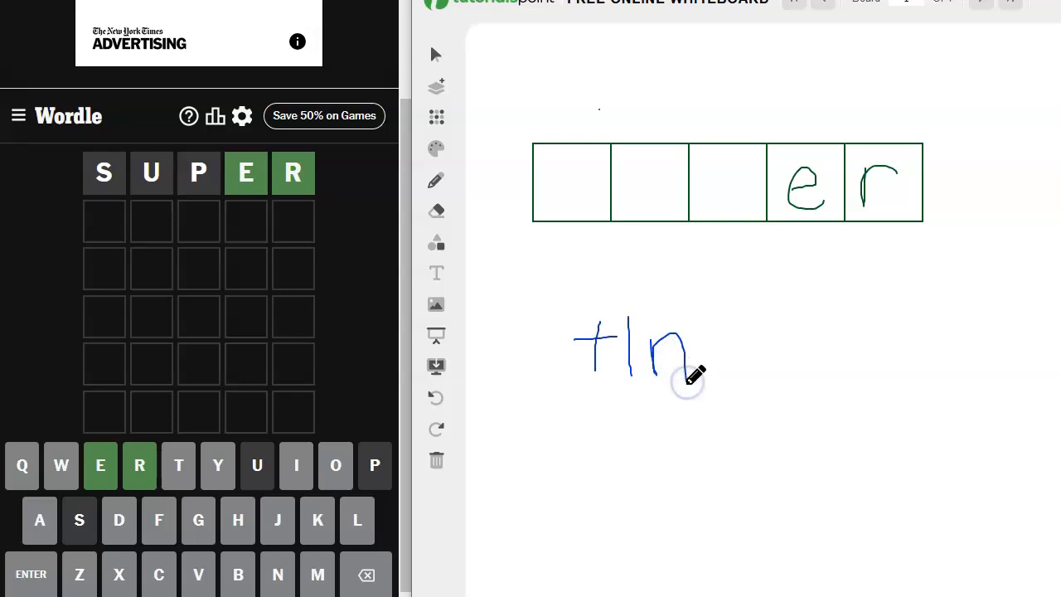
{"action": "mouse_move", "coordinate": [692, 377]}
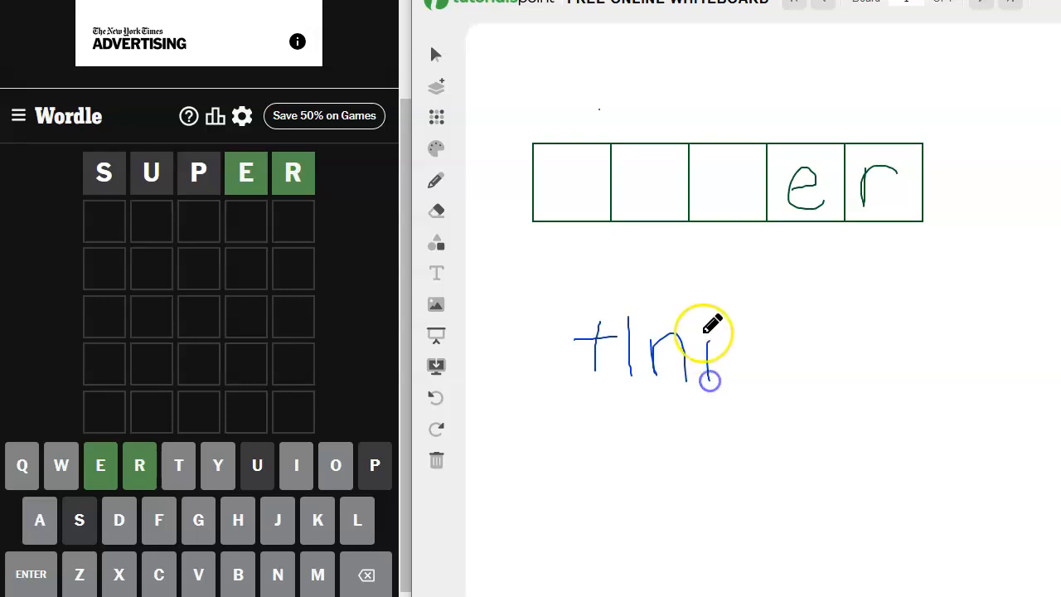
{"action": "left_click_drag", "start_coordinate": [700, 381], "coordinate": [742, 344]}
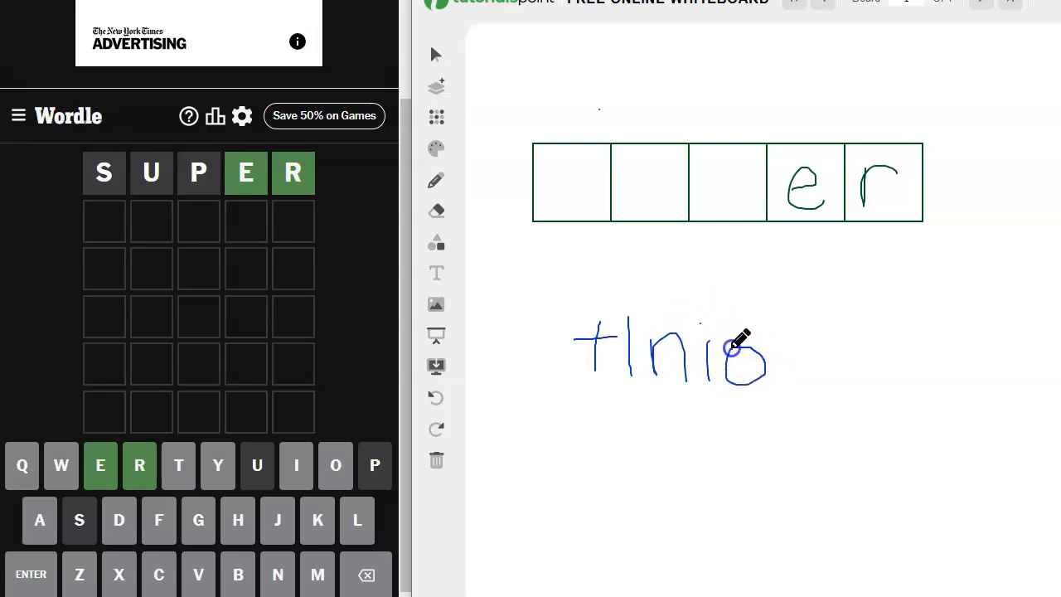
{"action": "left_click_drag", "start_coordinate": [738, 357], "coordinate": [800, 356]}
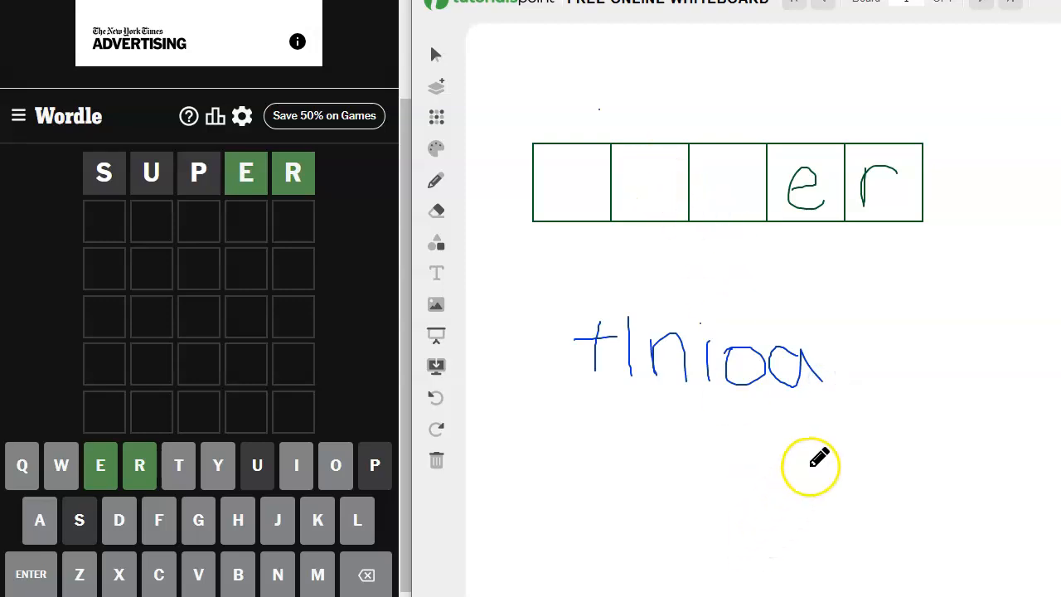
{"action": "mouse_move", "coordinate": [814, 510]}
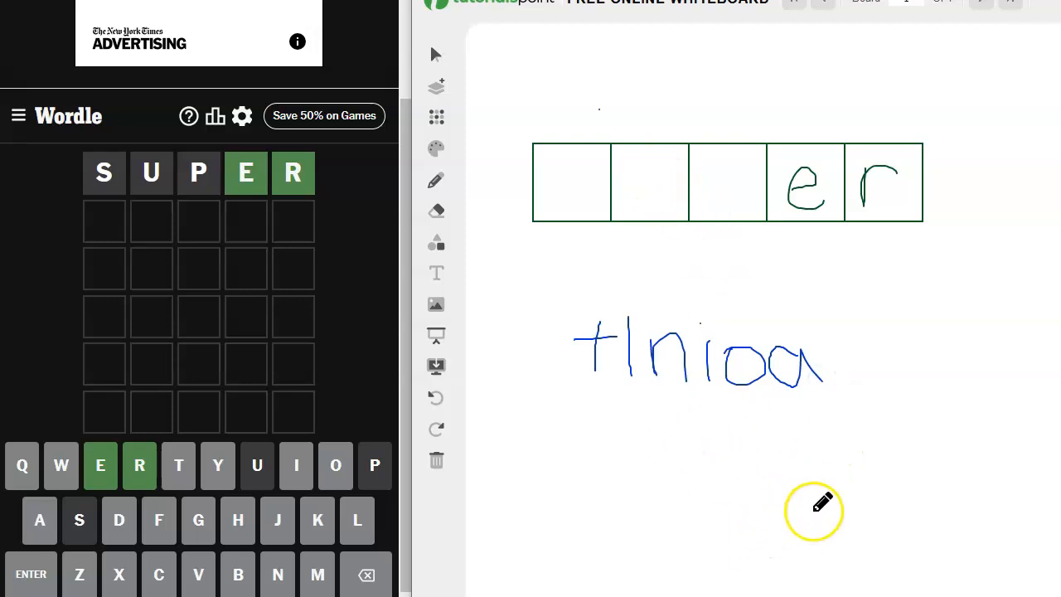
{"action": "mouse_move", "coordinate": [804, 477]}
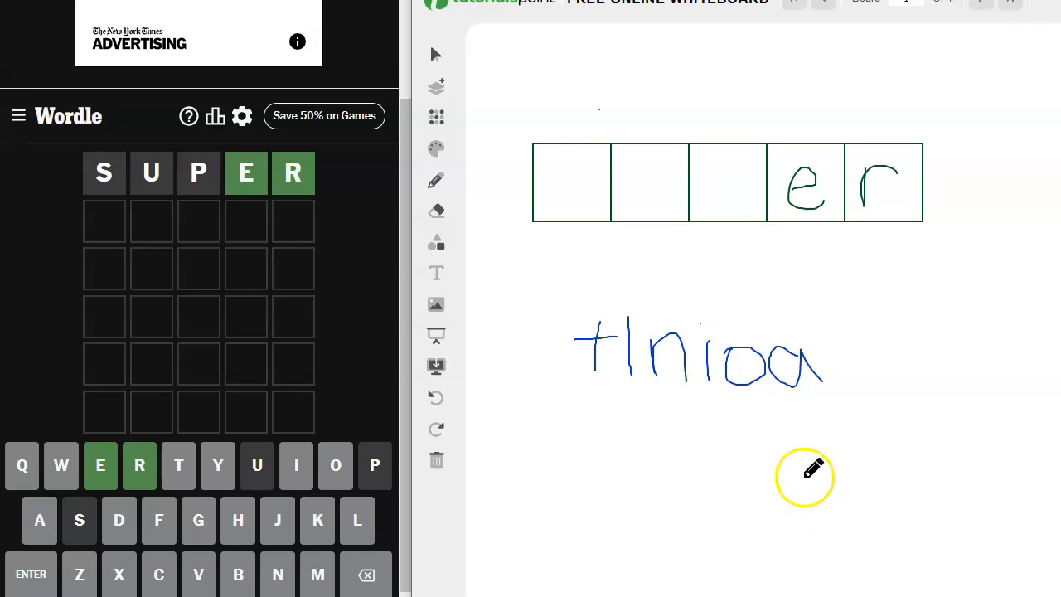
{"action": "mouse_move", "coordinate": [802, 456]}
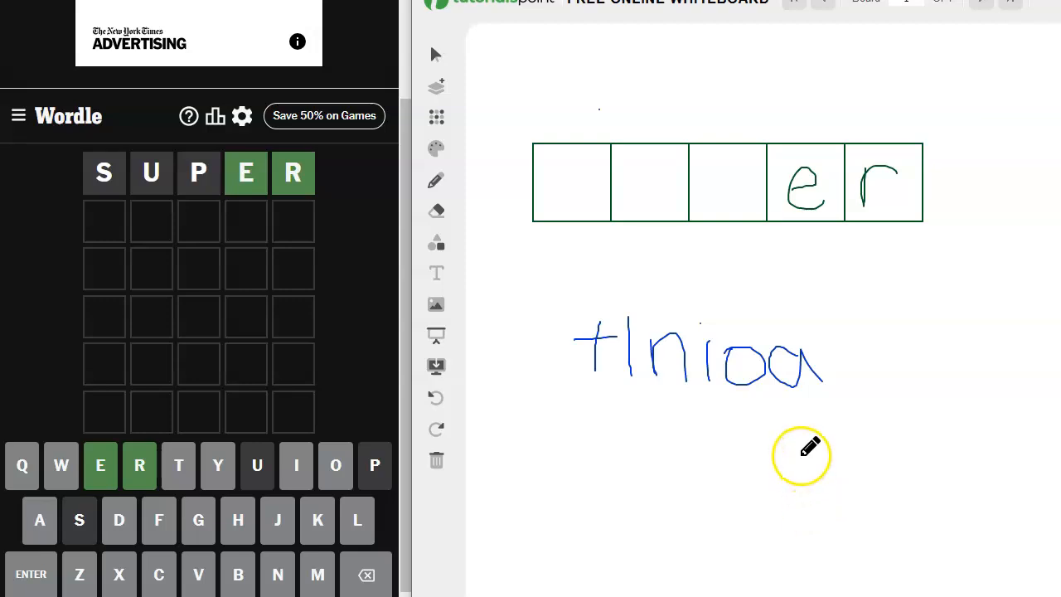
{"action": "mouse_move", "coordinate": [836, 354]}
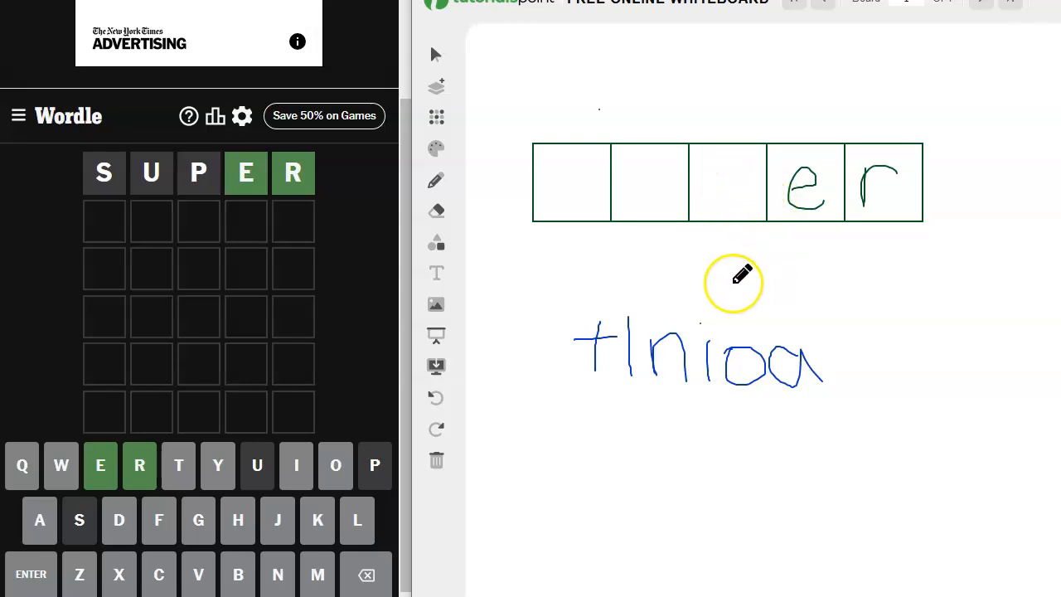
{"action": "mouse_move", "coordinate": [734, 283]}
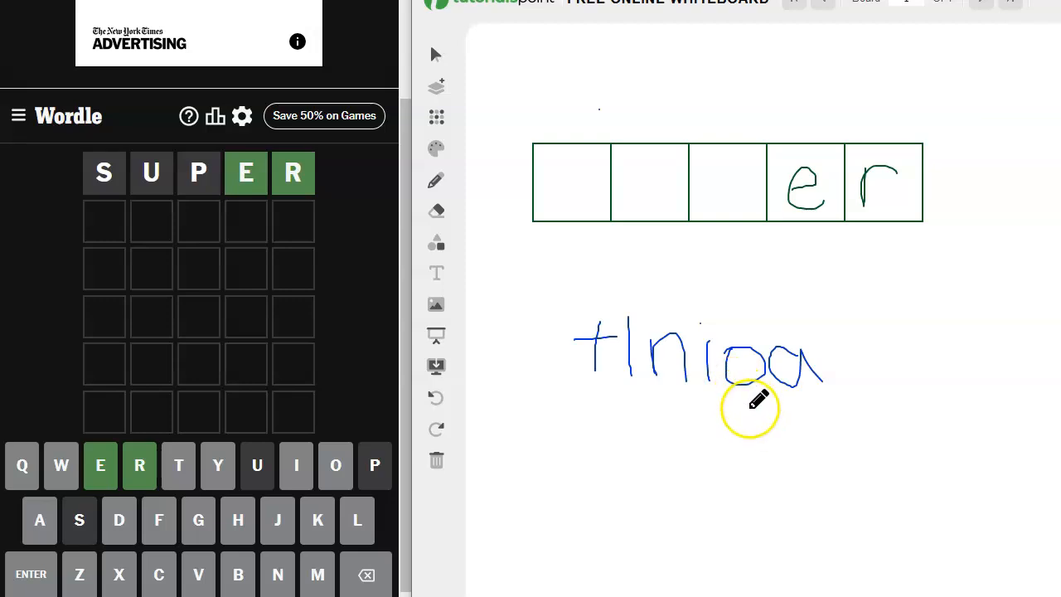
{"action": "mouse_move", "coordinate": [746, 463]}
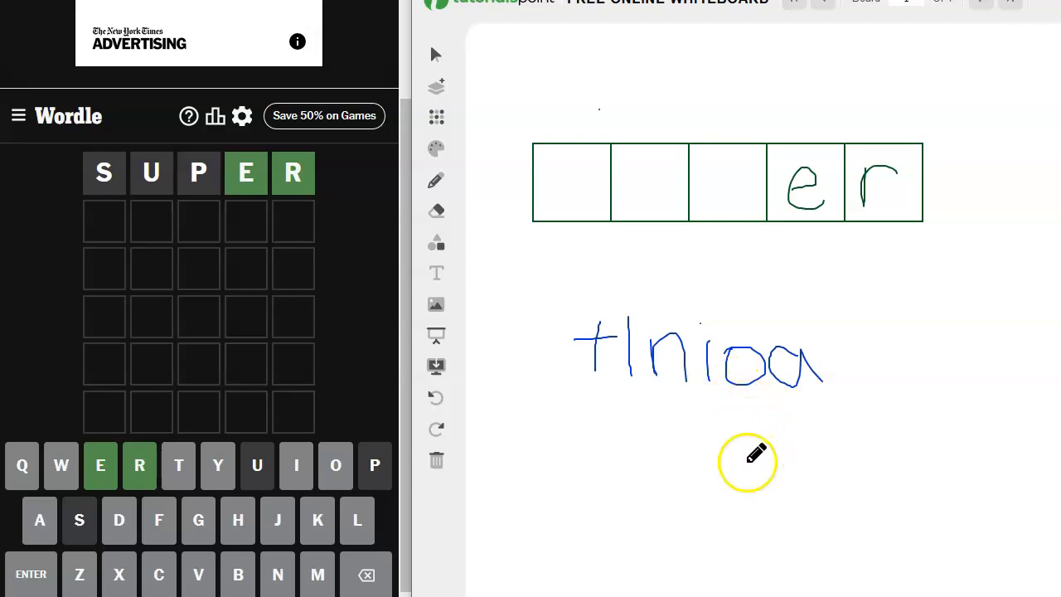
{"action": "mouse_move", "coordinate": [622, 465]}
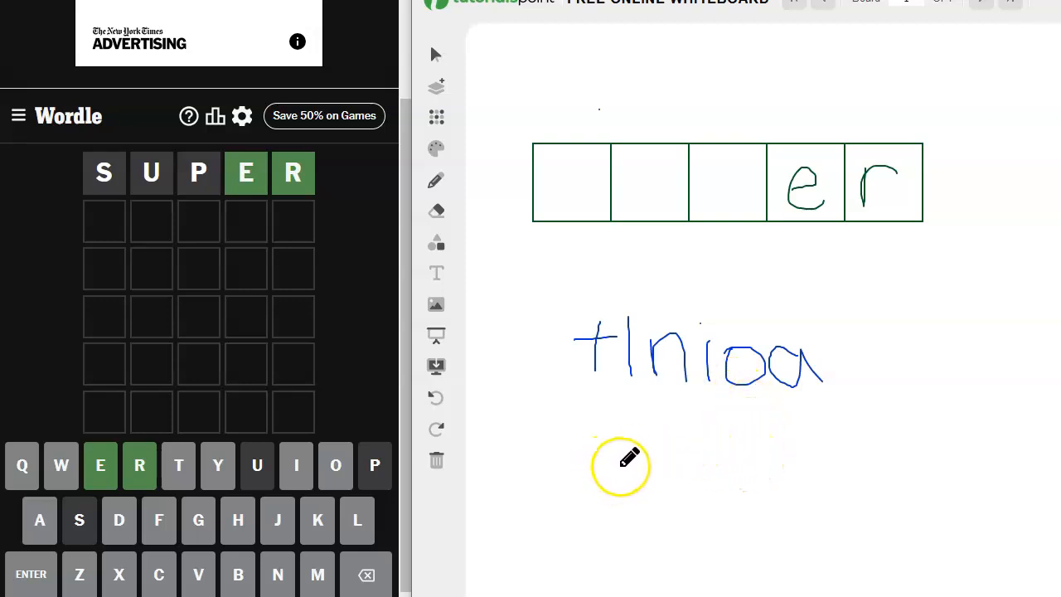
Draw d and g beneath the letter list and underline candidate letters
{"action": "left_click_drag", "start_coordinate": [630, 465], "coordinate": [572, 480]}
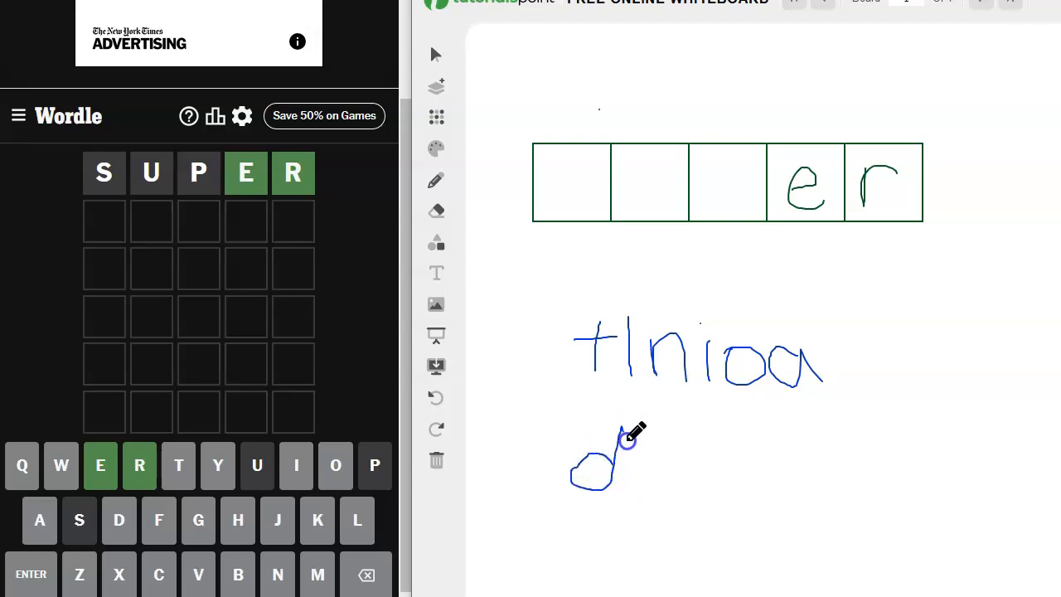
{"action": "left_click_drag", "start_coordinate": [630, 431], "coordinate": [696, 481]}
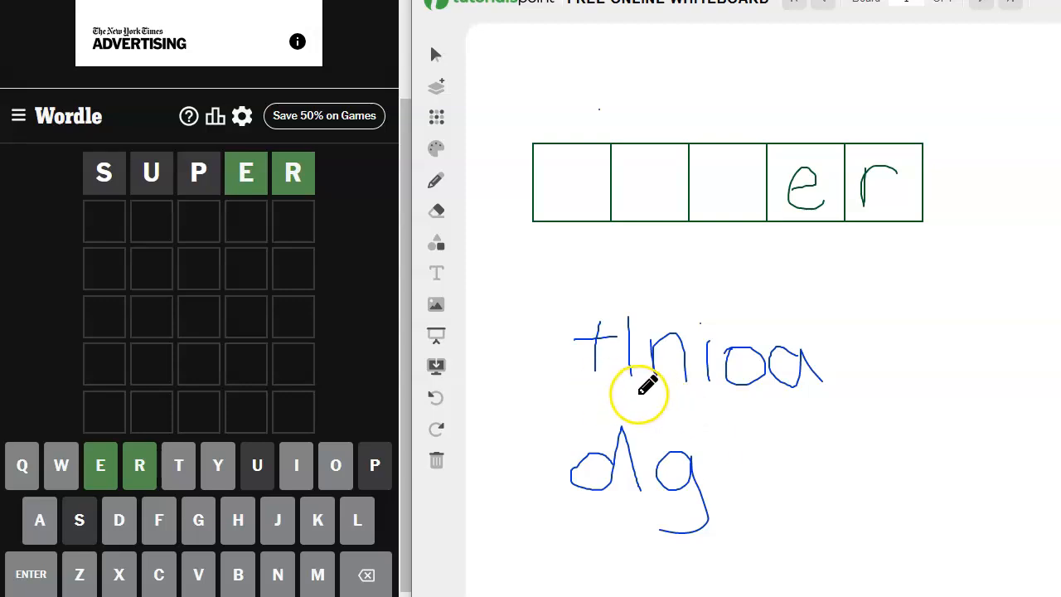
{"action": "mouse_move", "coordinate": [730, 398]}
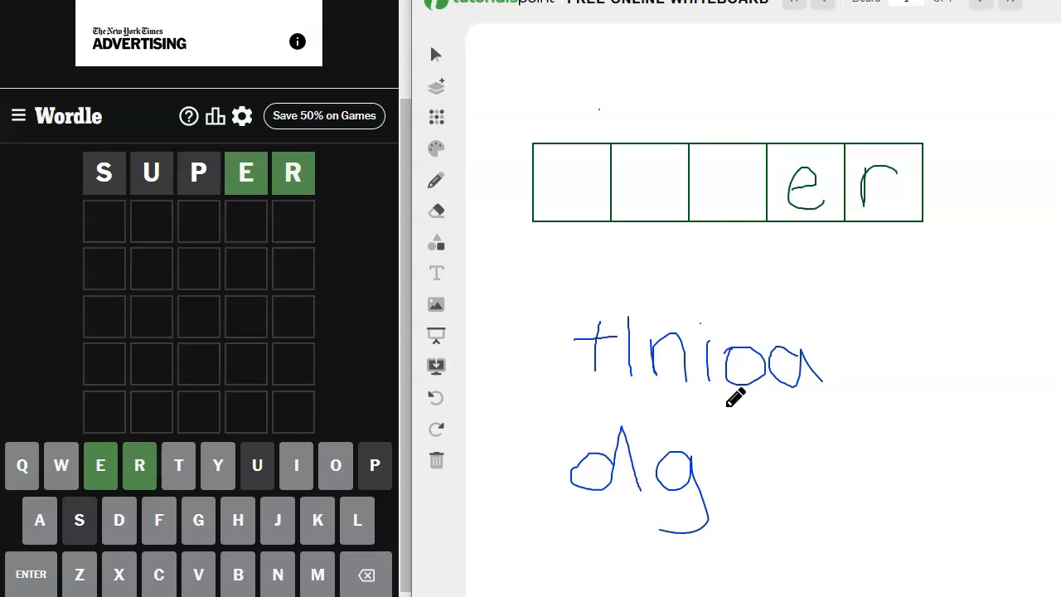
{"action": "mouse_move", "coordinate": [736, 408]}
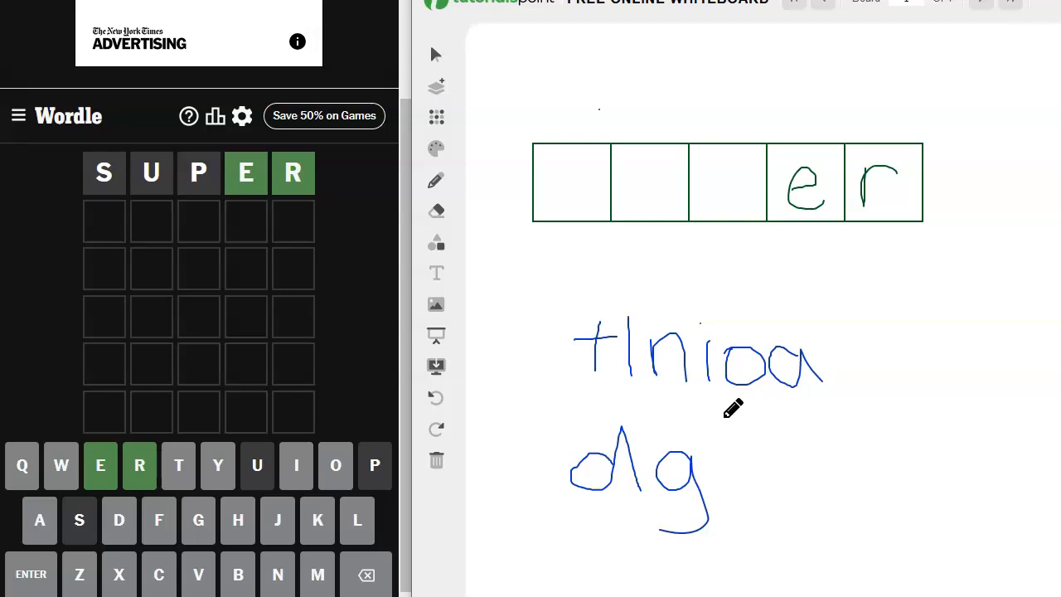
{"action": "mouse_move", "coordinate": [742, 309]}
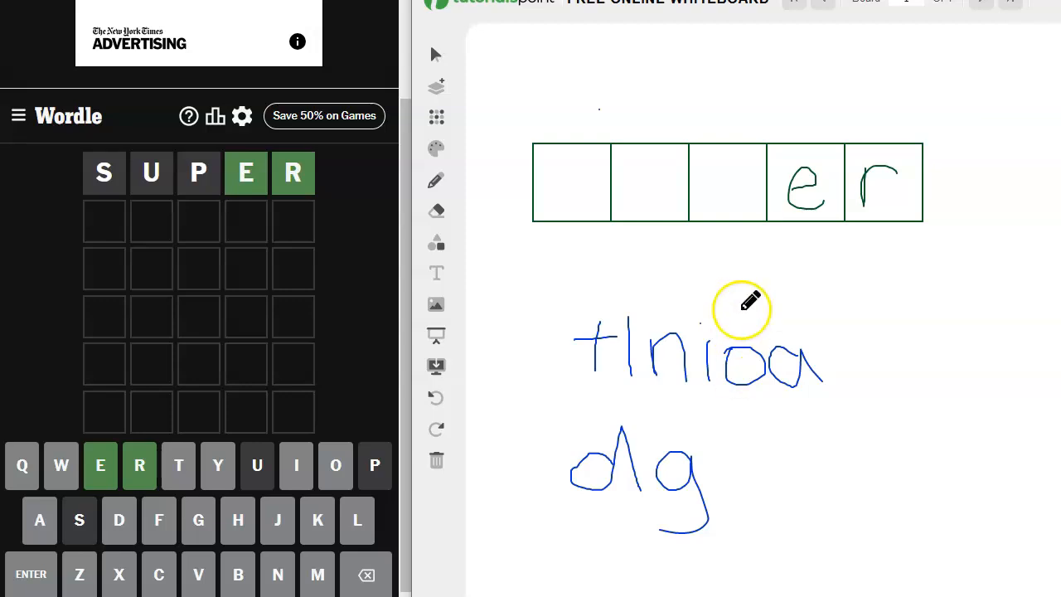
{"action": "mouse_move", "coordinate": [713, 406]}
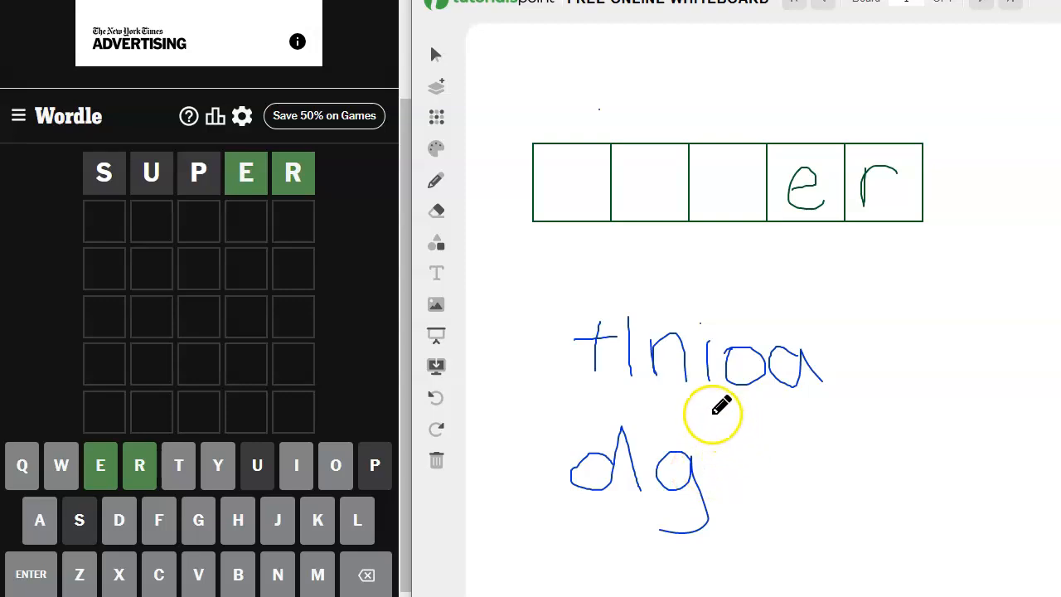
{"action": "mouse_move", "coordinate": [646, 393]}
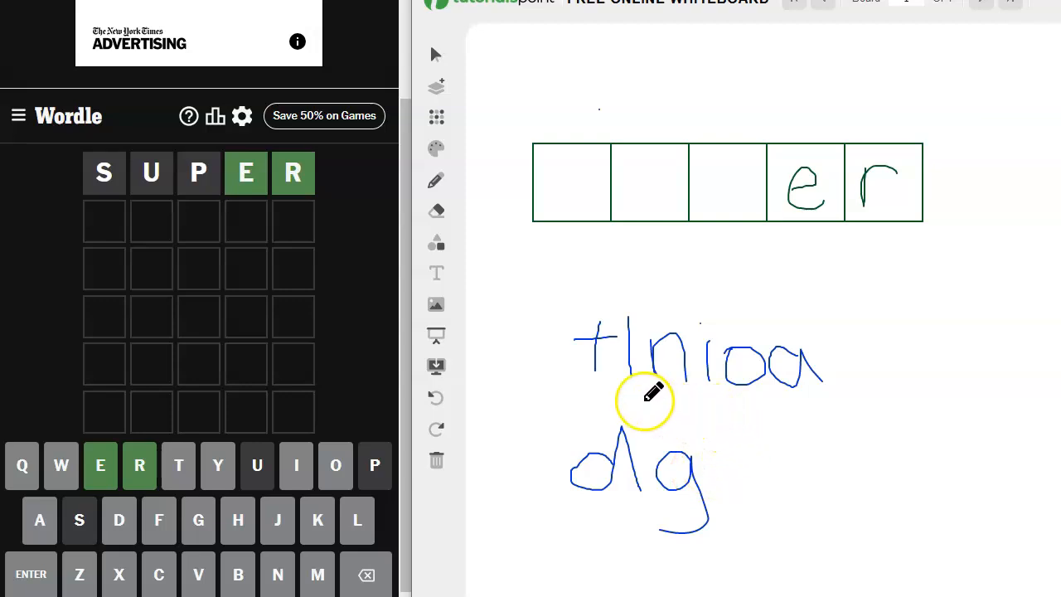
{"action": "left_click_drag", "start_coordinate": [630, 400], "coordinate": [709, 400]}
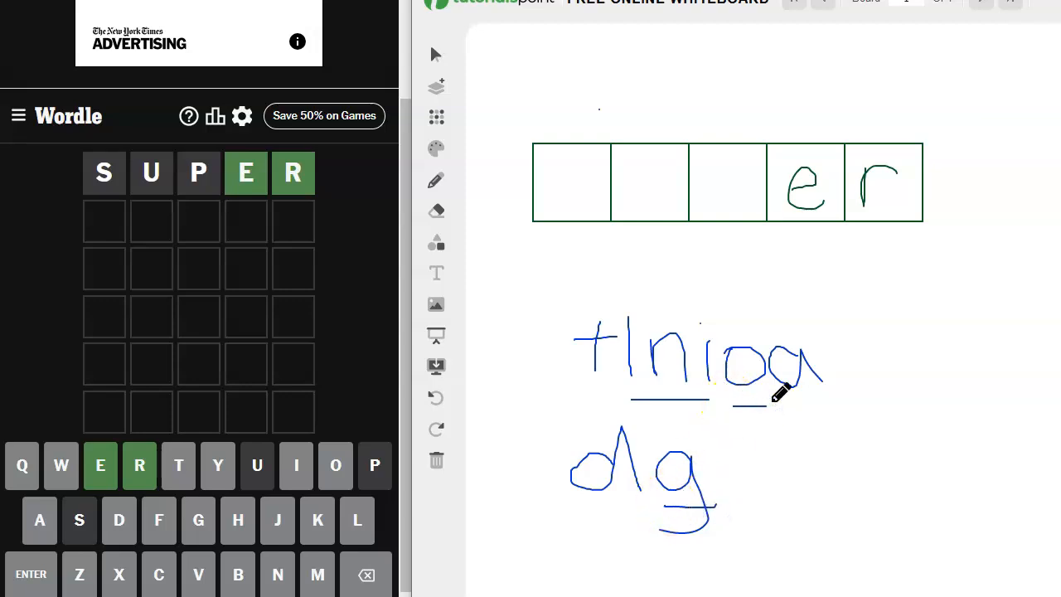
{"action": "mouse_move", "coordinate": [620, 375]}
{"action": "type", "text": "L"}
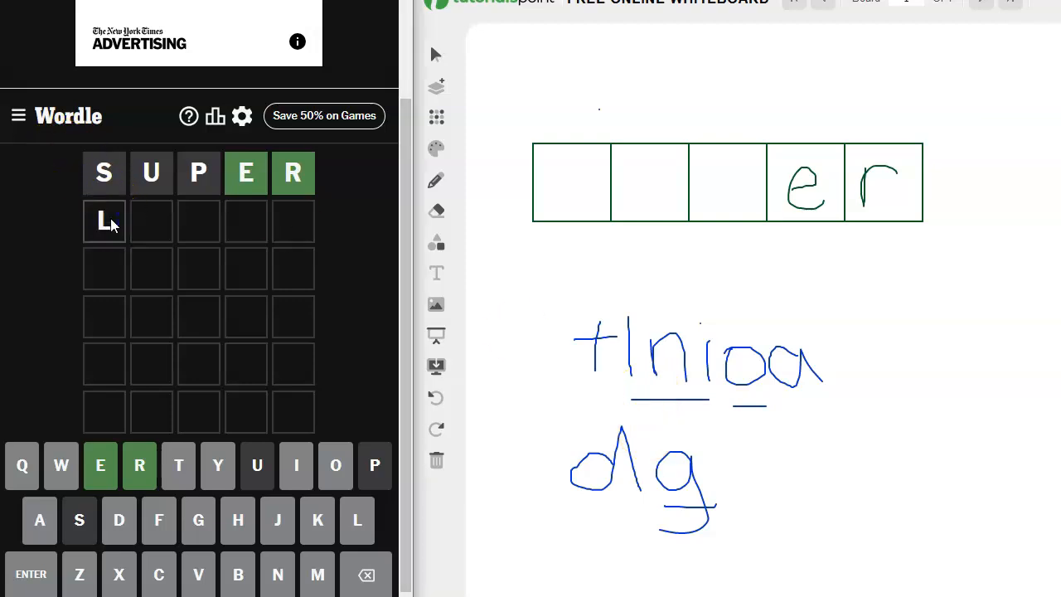
Guess LINGO in Wordle's second row
{"action": "type", "text": "INGO"}
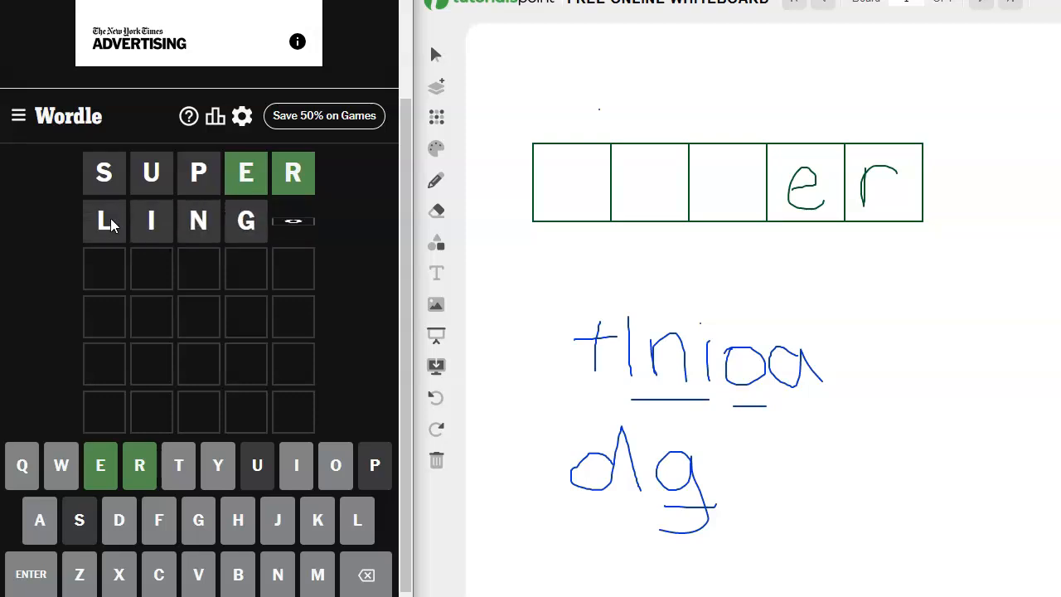
{"action": "left_click", "coordinate": [336, 465]}
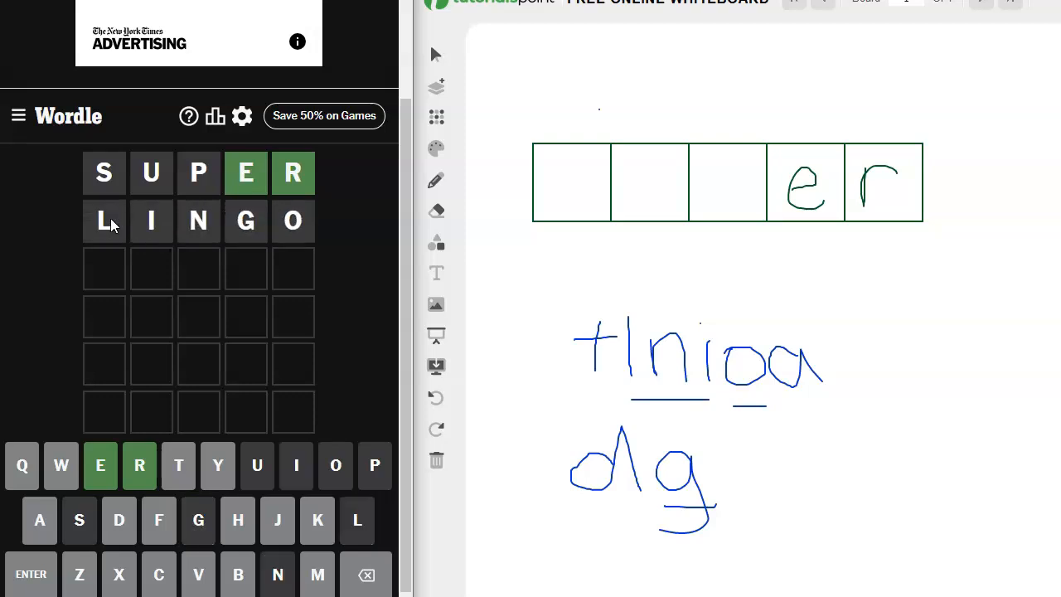
{"action": "mouse_move", "coordinate": [484, 412]}
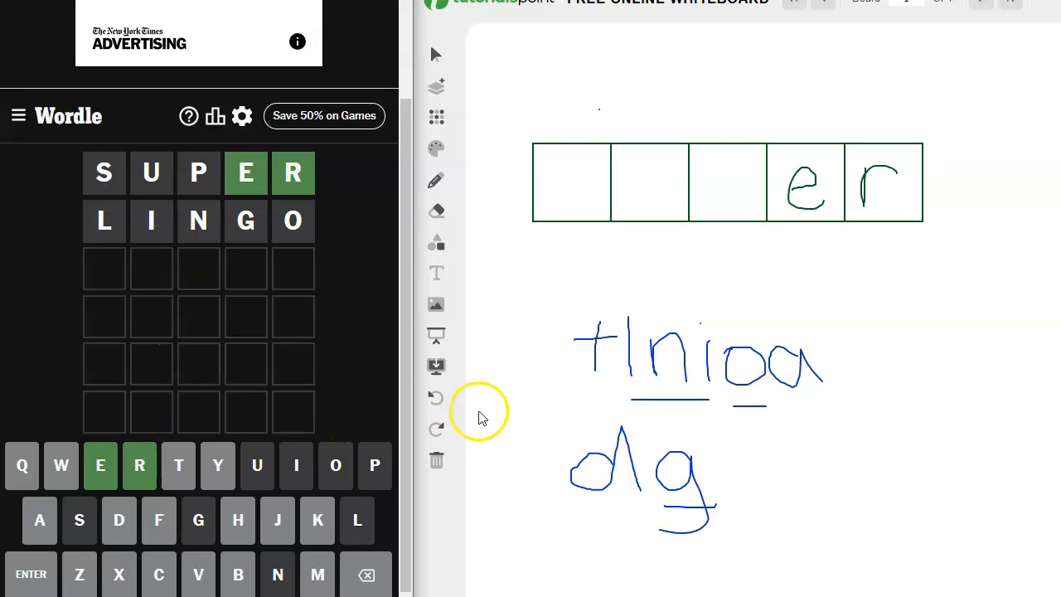
Undo the underlines and blue letter strokes, then handwrite a new t, w row
{"action": "left_click", "coordinate": [436, 398]}
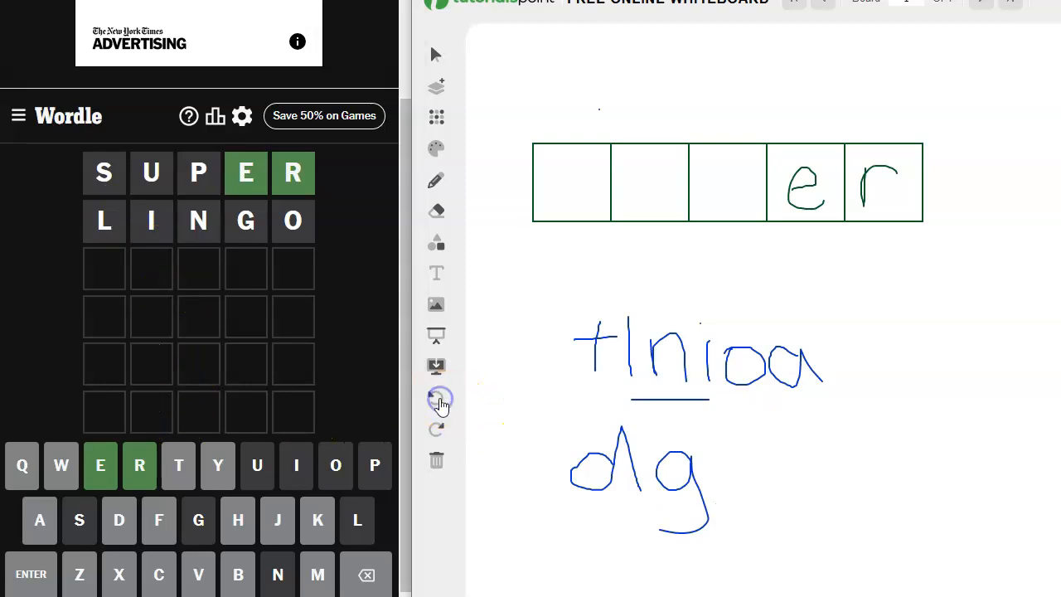
{"action": "left_click", "coordinate": [437, 398]}
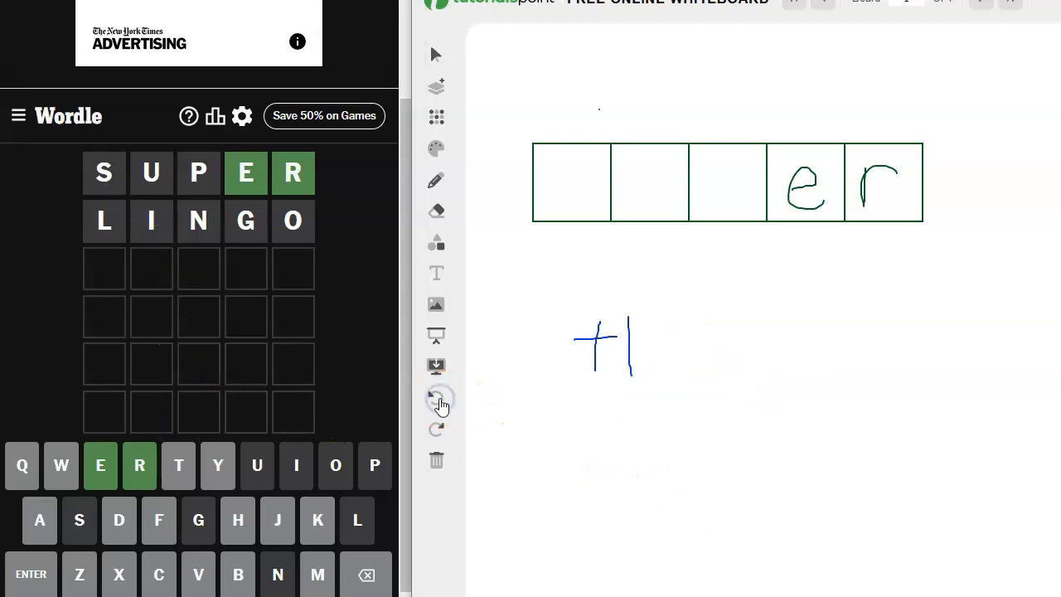
{"action": "left_click", "coordinate": [436, 400]}
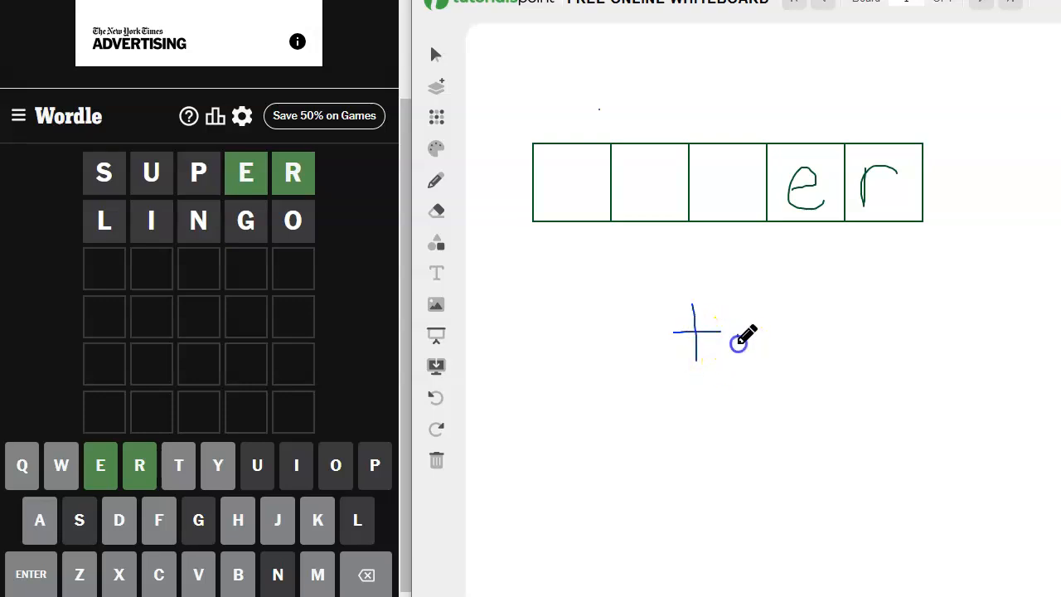
{"action": "left_click_drag", "start_coordinate": [734, 344], "coordinate": [783, 348]}
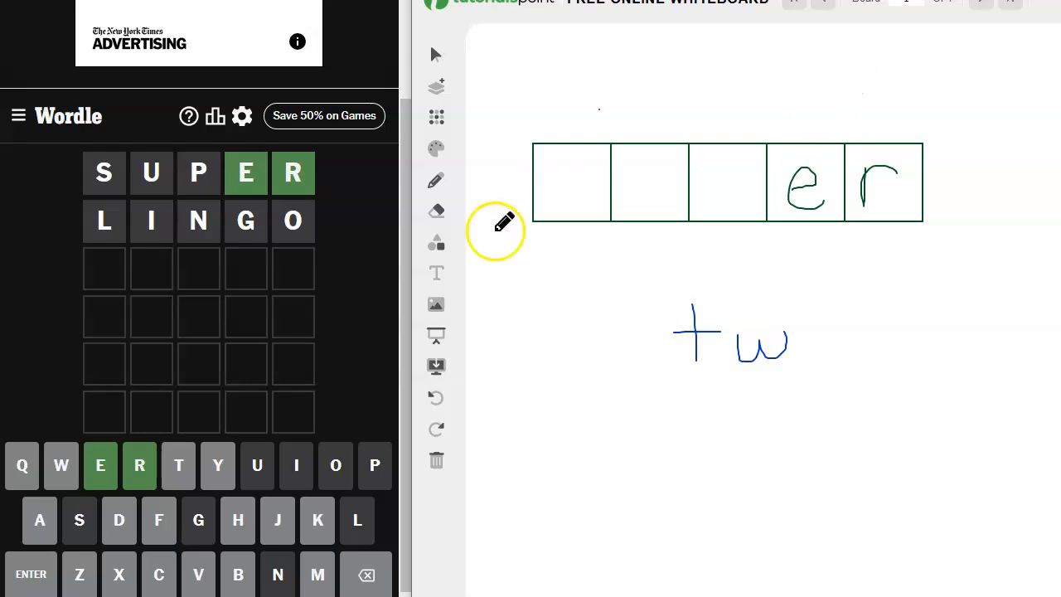
Guess WATCH in Wordle, turning the middle T green
{"action": "type", "text": "WATCH"}
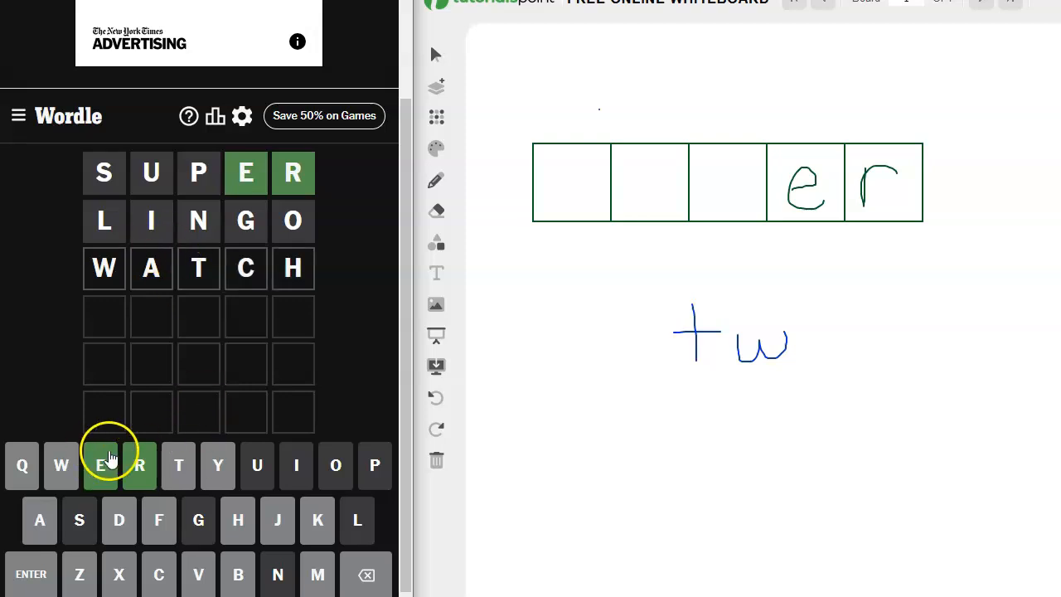
{"action": "mouse_move", "coordinate": [61, 465]}
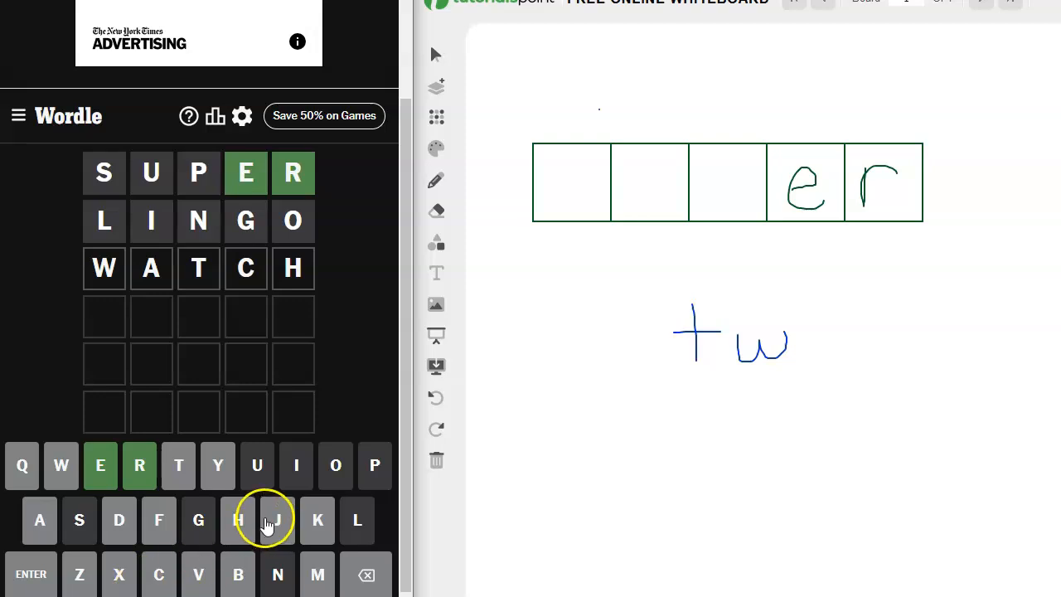
{"action": "mouse_move", "coordinate": [336, 386]}
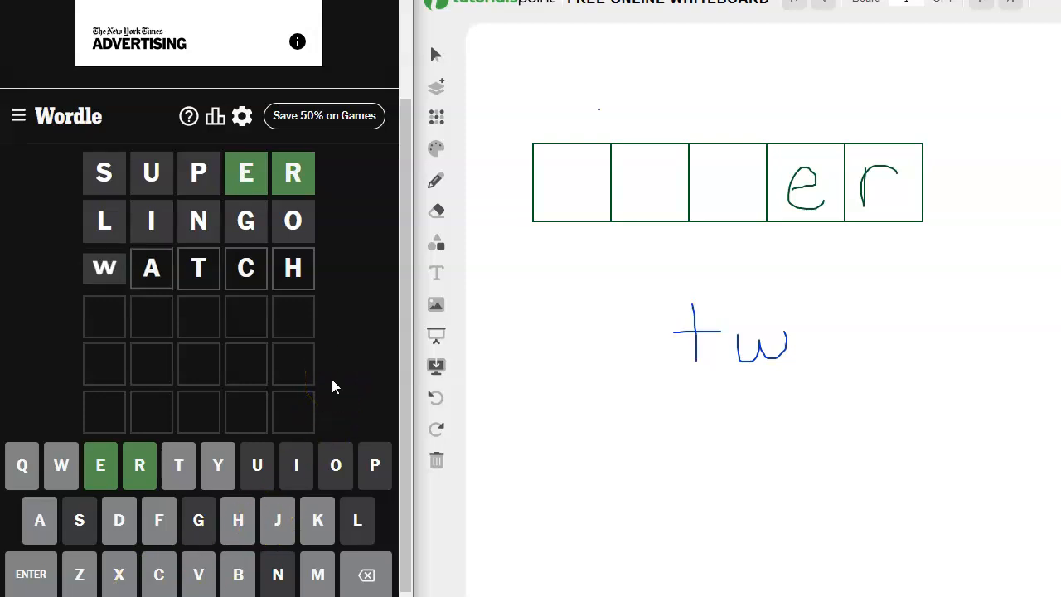
{"action": "left_click", "coordinate": [178, 465]}
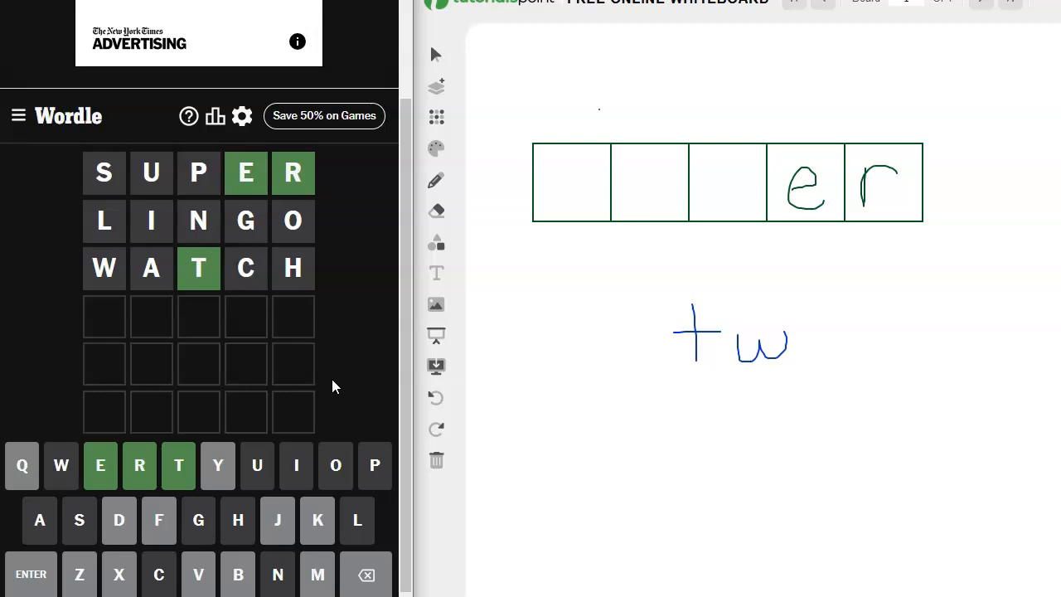
{"action": "mouse_move", "coordinate": [346, 351]}
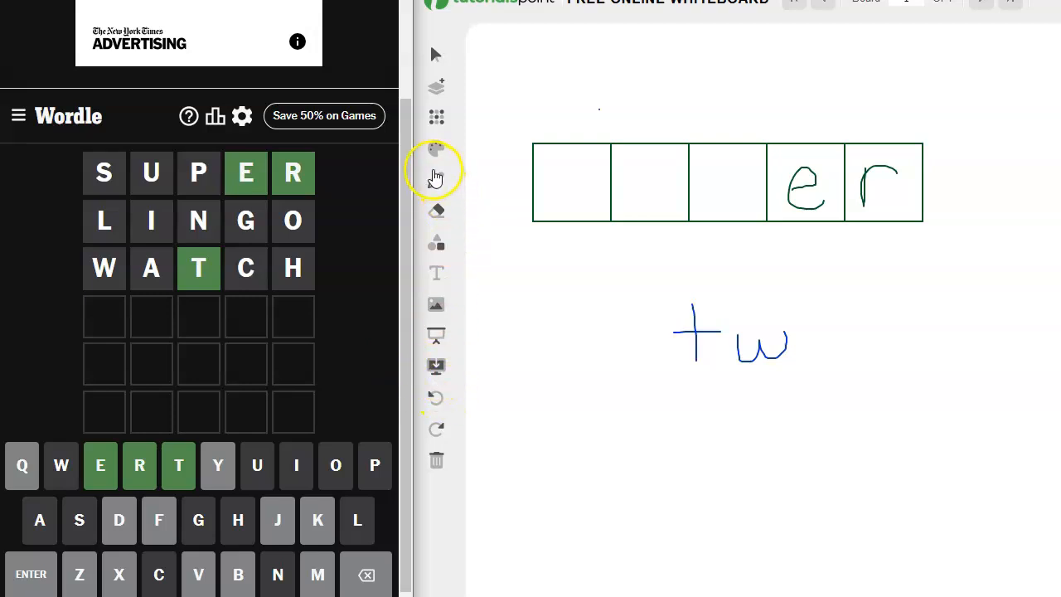
Undo the t and w notes and switch the pencil colour to blue for new letters
{"action": "left_click", "coordinate": [436, 398]}
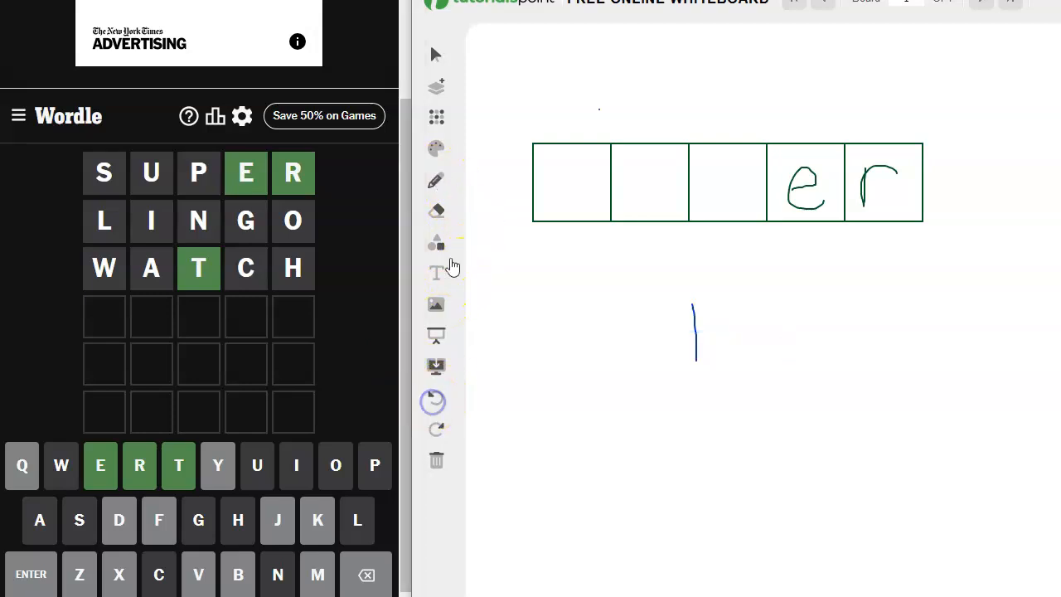
{"action": "left_click", "coordinate": [435, 402]}
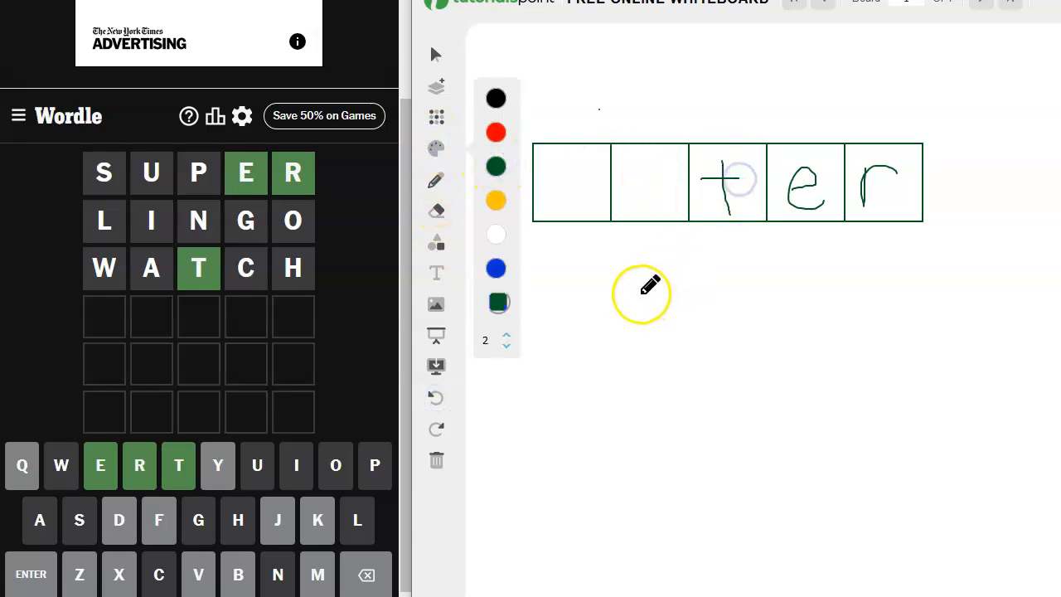
{"action": "left_click", "coordinate": [496, 267]}
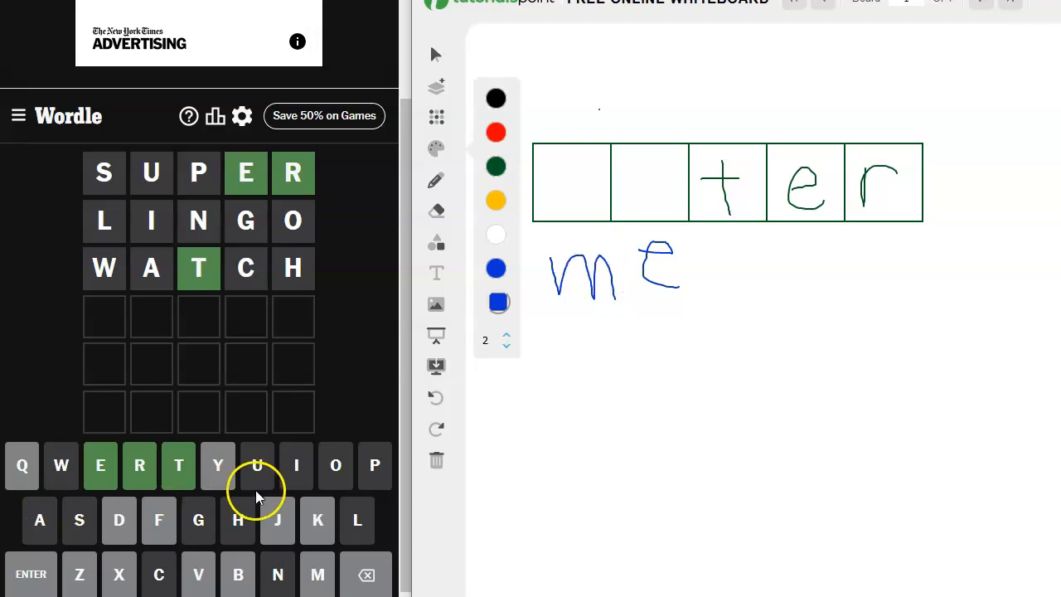
{"action": "mouse_move", "coordinate": [335, 585]}
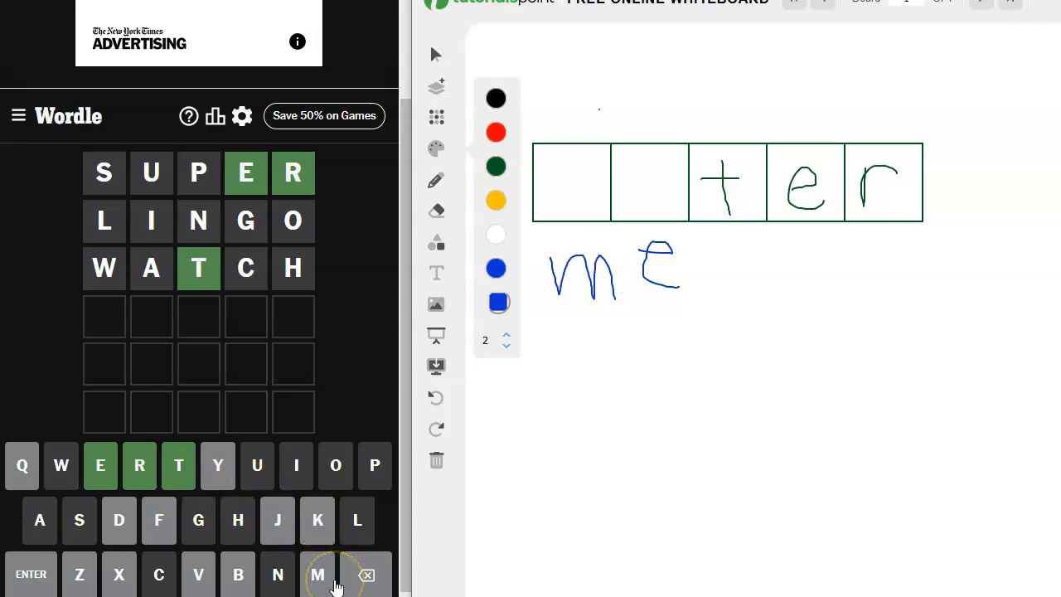
{"action": "mouse_move", "coordinate": [431, 522]}
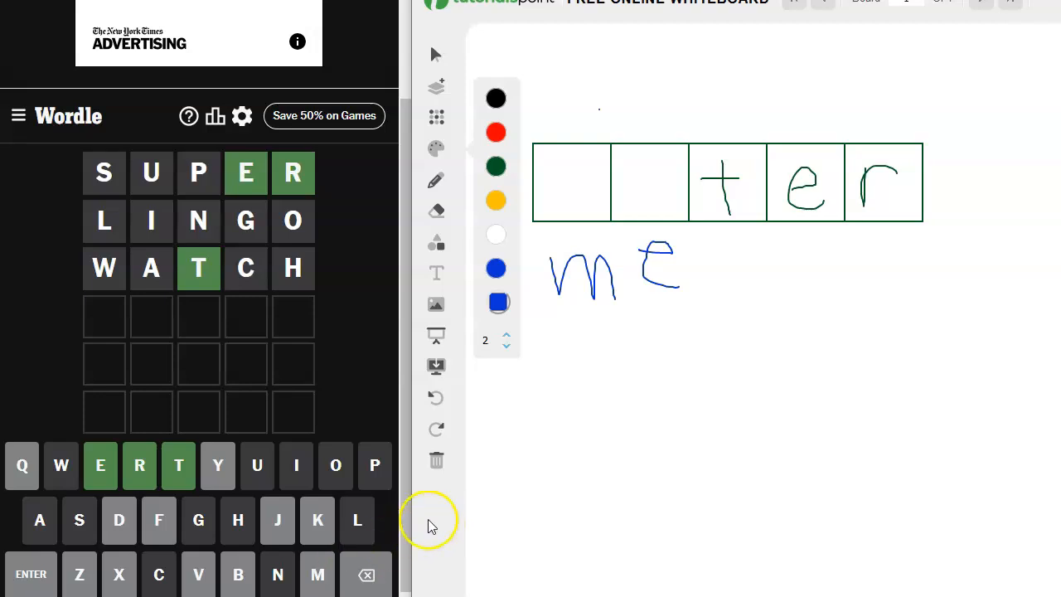
{"action": "mouse_move", "coordinate": [670, 120]}
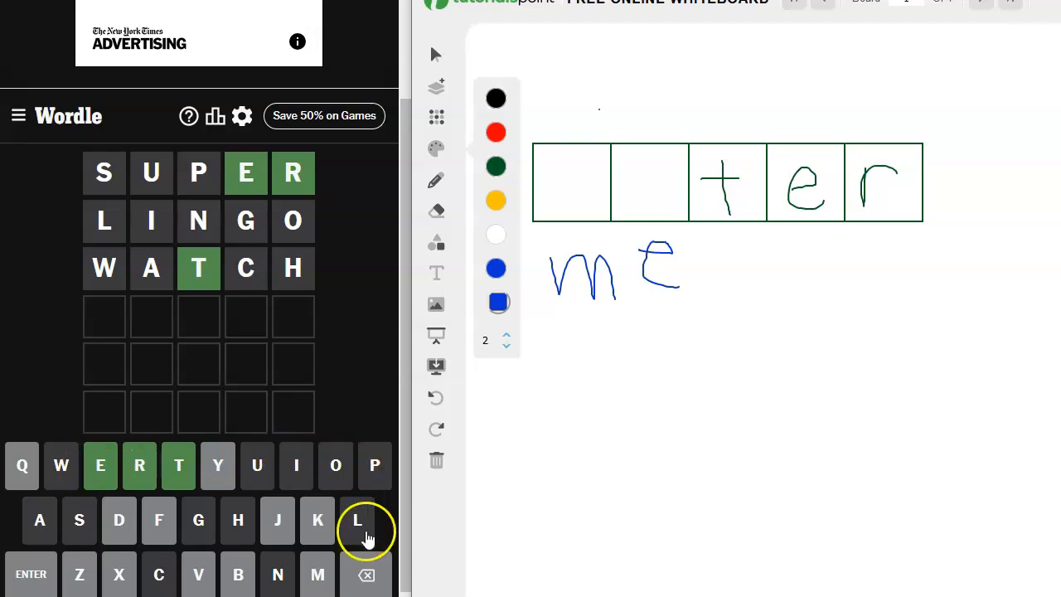
{"action": "mouse_move", "coordinate": [367, 574]}
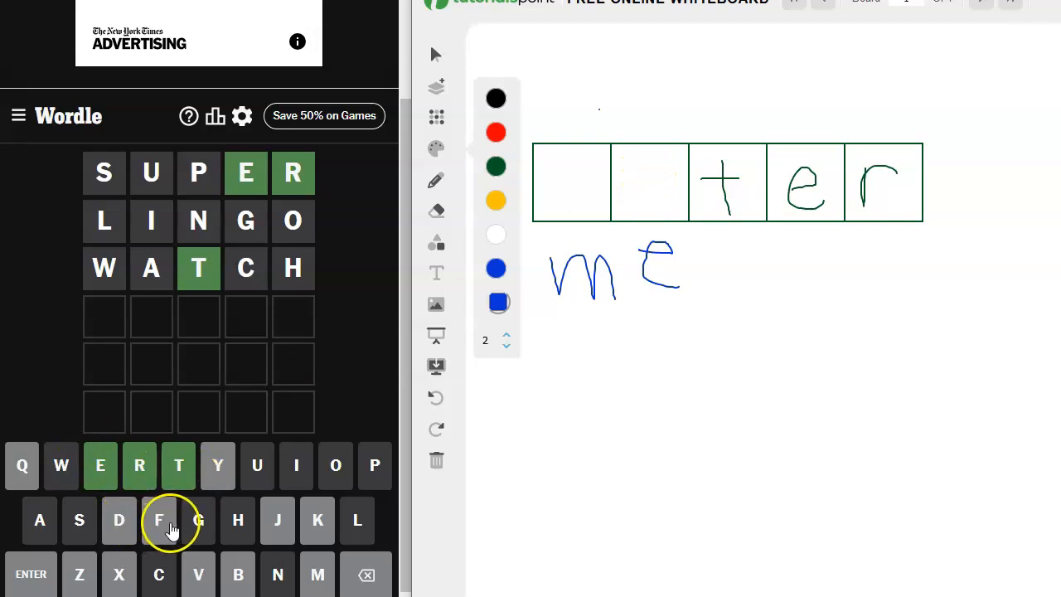
{"action": "mouse_move", "coordinate": [264, 529]}
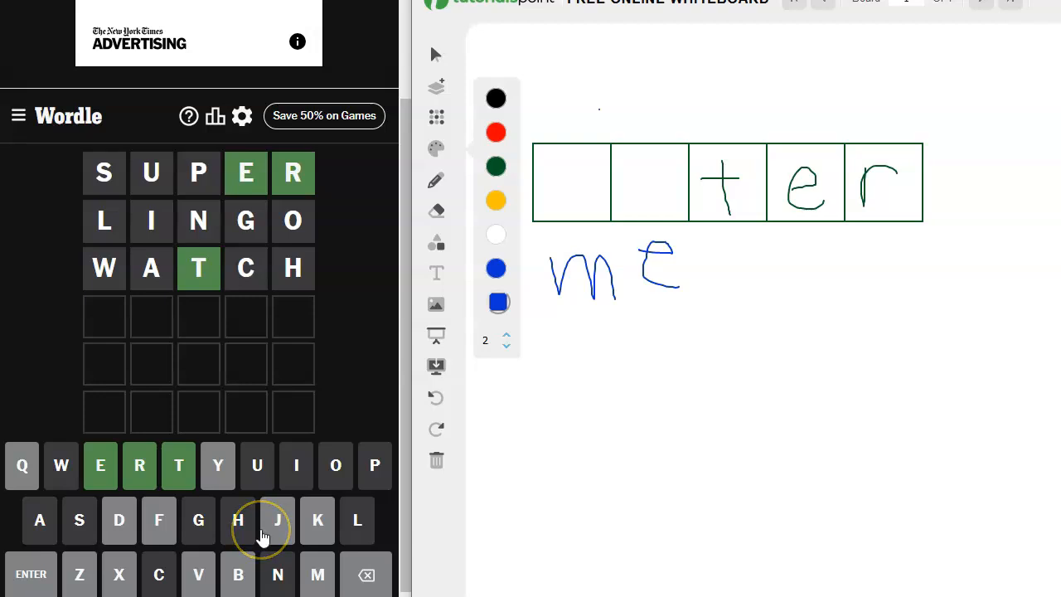
{"action": "mouse_move", "coordinate": [601, 340]}
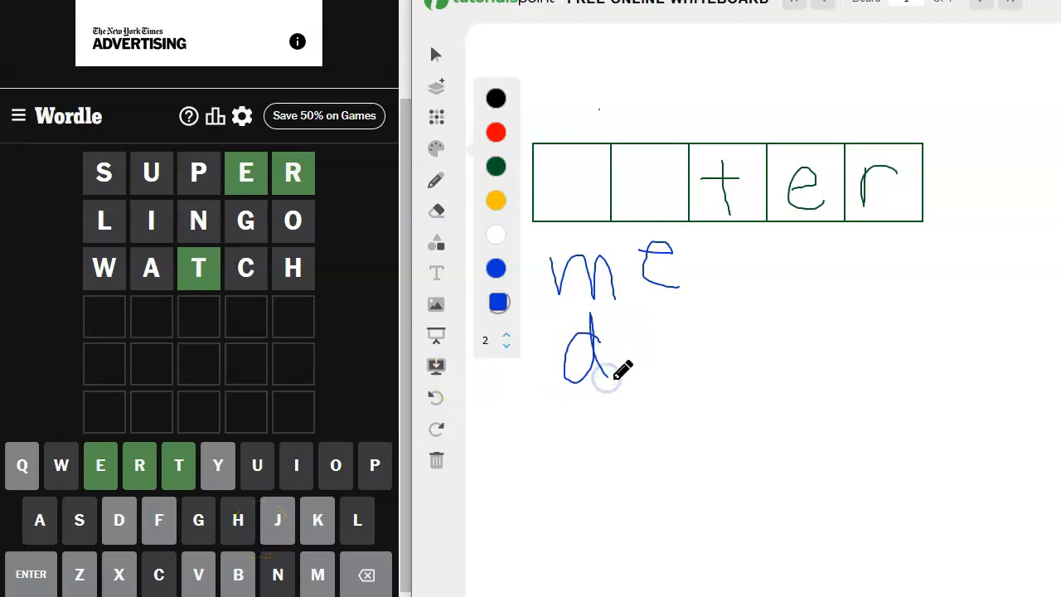
{"action": "mouse_move", "coordinate": [622, 371]}
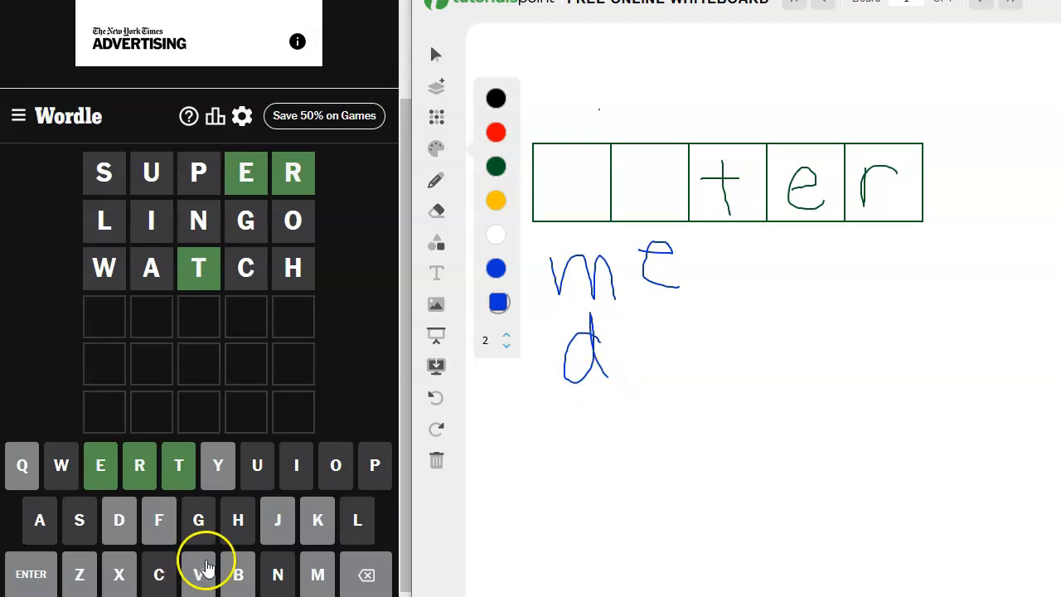
{"action": "mouse_move", "coordinate": [317, 574]}
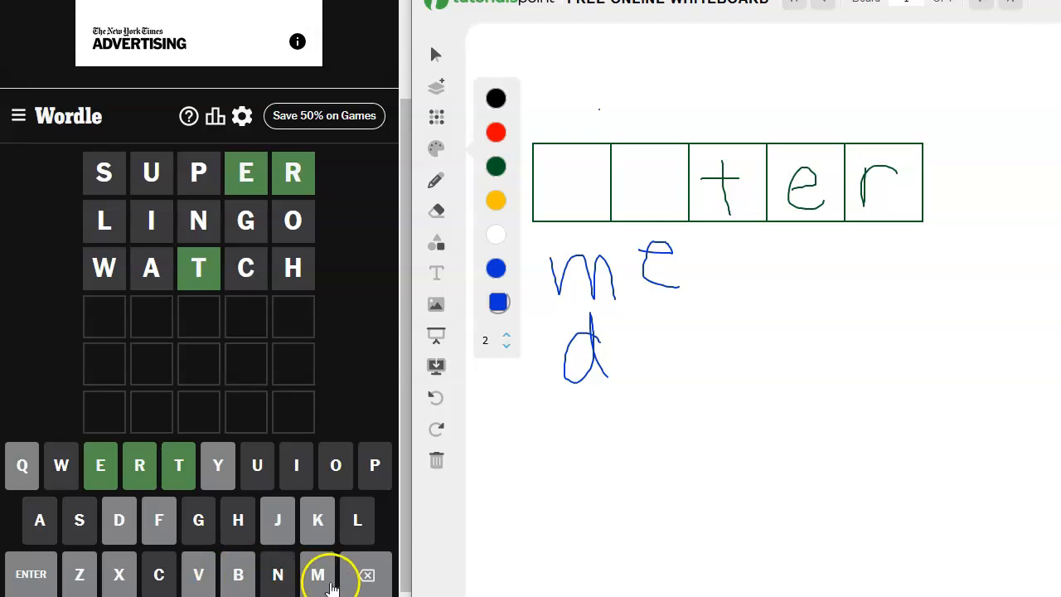
{"action": "mouse_move", "coordinate": [335, 578]}
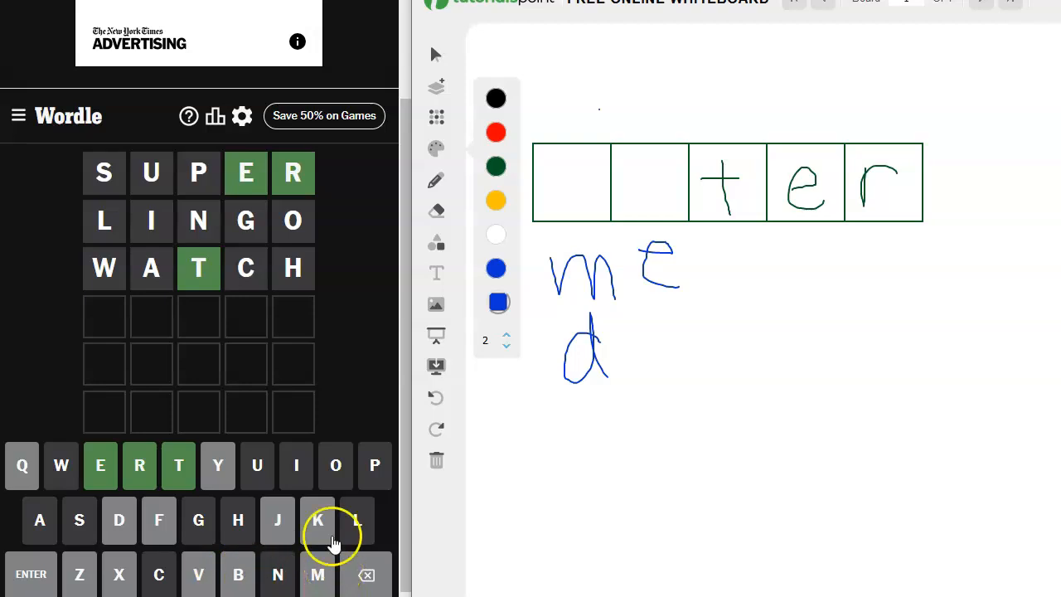
{"action": "mouse_move", "coordinate": [112, 321]}
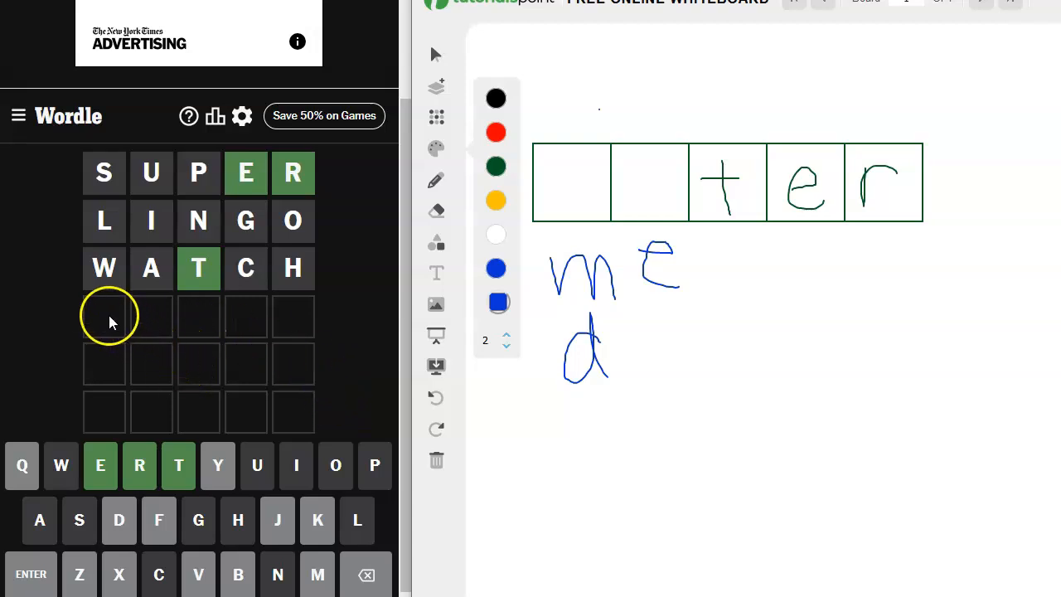
{"action": "mouse_move", "coordinate": [107, 315]}
{"action": "type", "text": "DETER"}
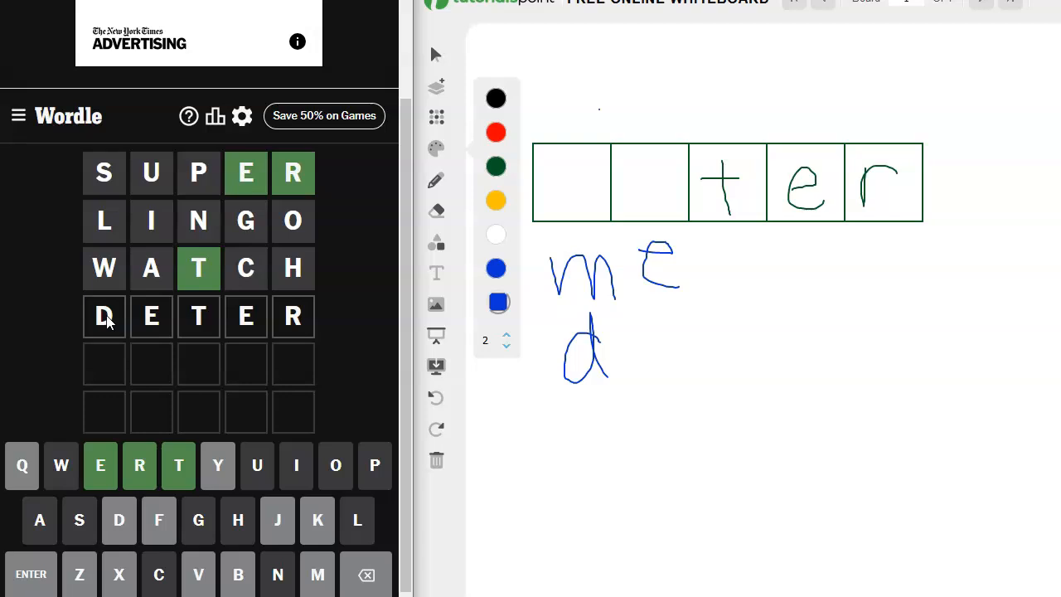
Submit DETER for an all-green Wordle solve and close the Congratulations popup
{"action": "left_click", "coordinate": [31, 574]}
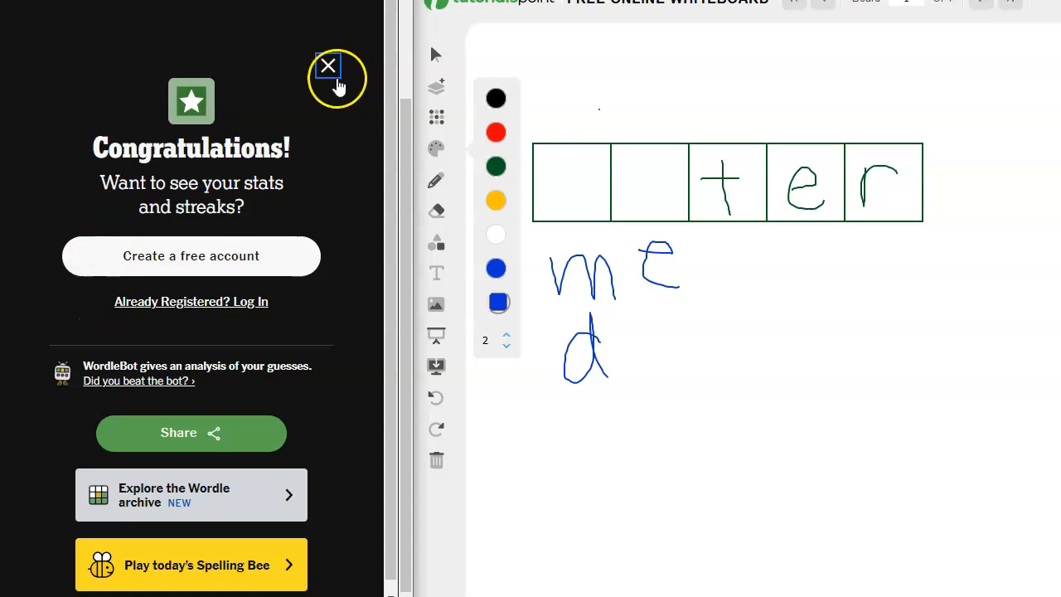
{"action": "left_click", "coordinate": [328, 65]}
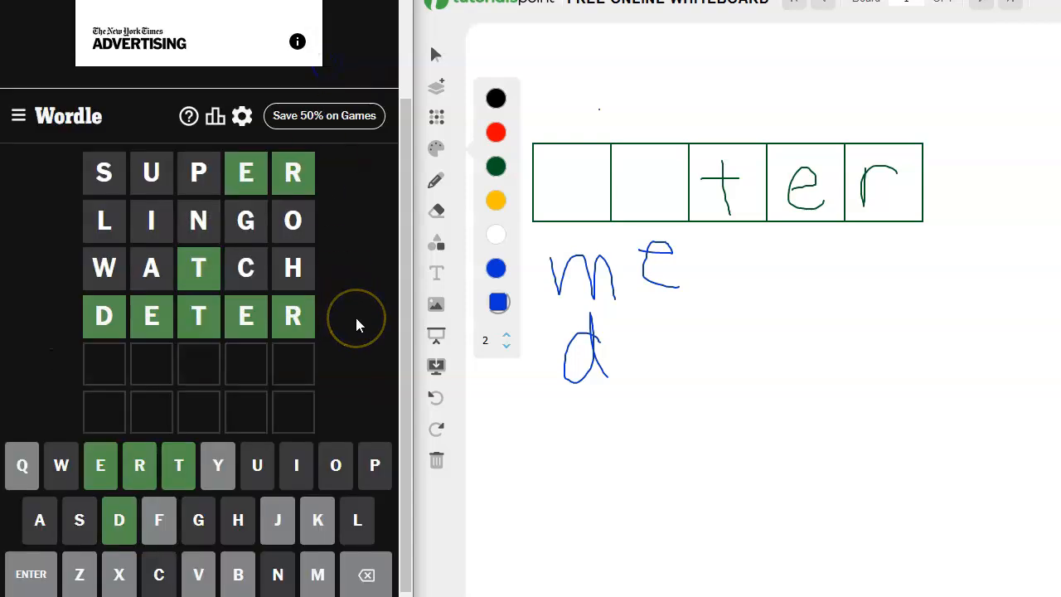
{"action": "mouse_move", "coordinate": [357, 324]}
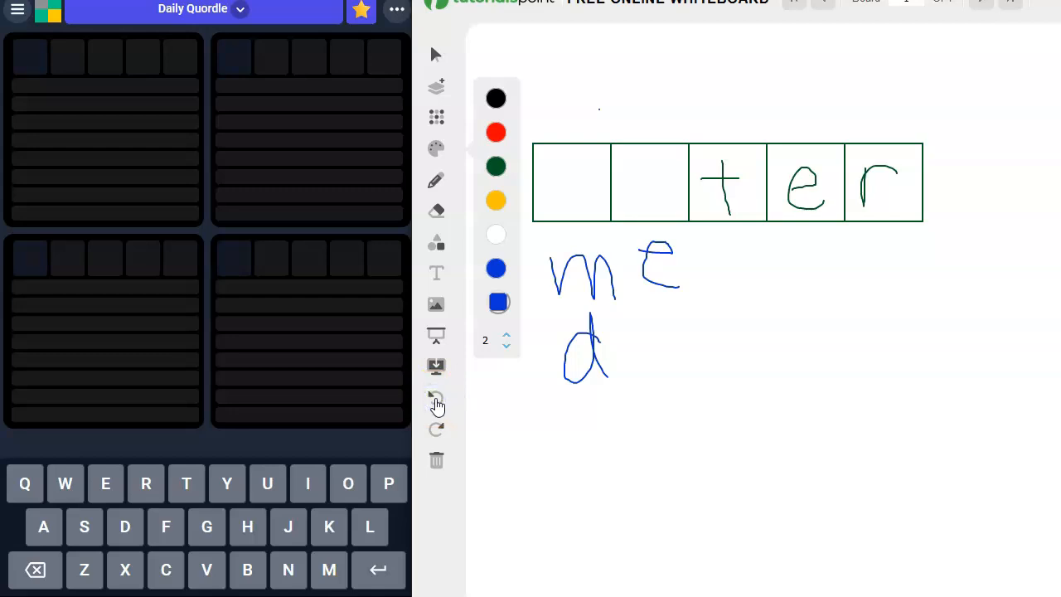
Undo the whiteboard letters to empty boxes and submit Quordle guesses FISHY through TRAMP
{"action": "left_click", "coordinate": [436, 396]}
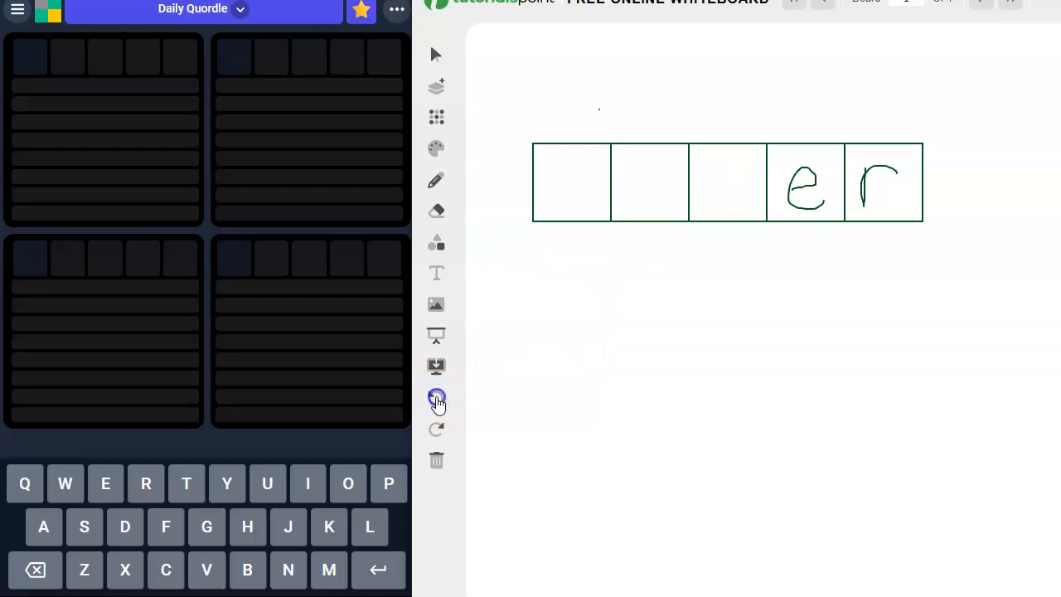
{"action": "left_click", "coordinate": [436, 397]}
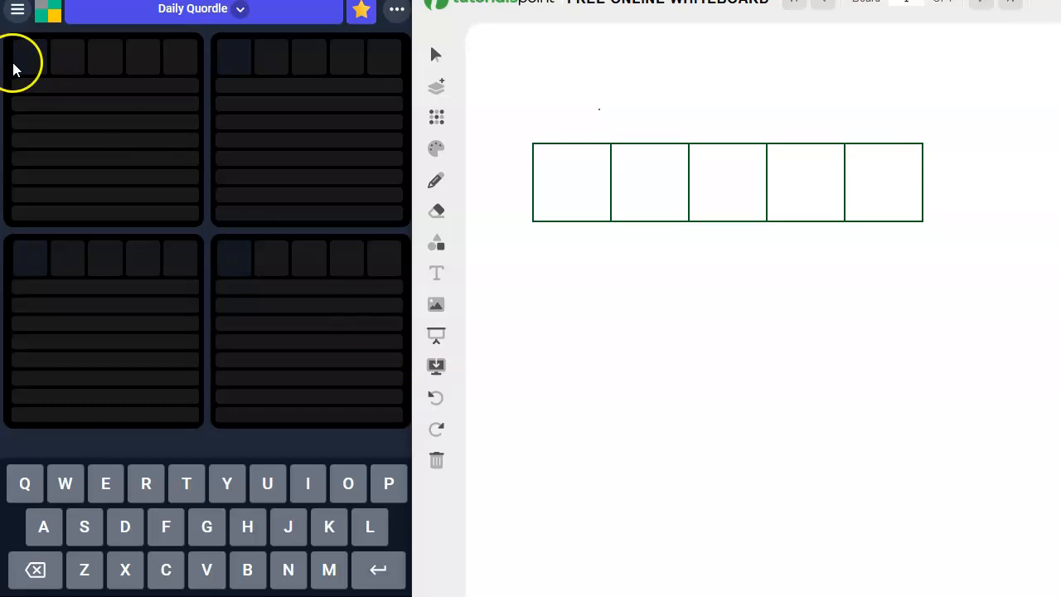
{"action": "mouse_move", "coordinate": [21, 70]}
{"action": "type", "text": "FISHY"}
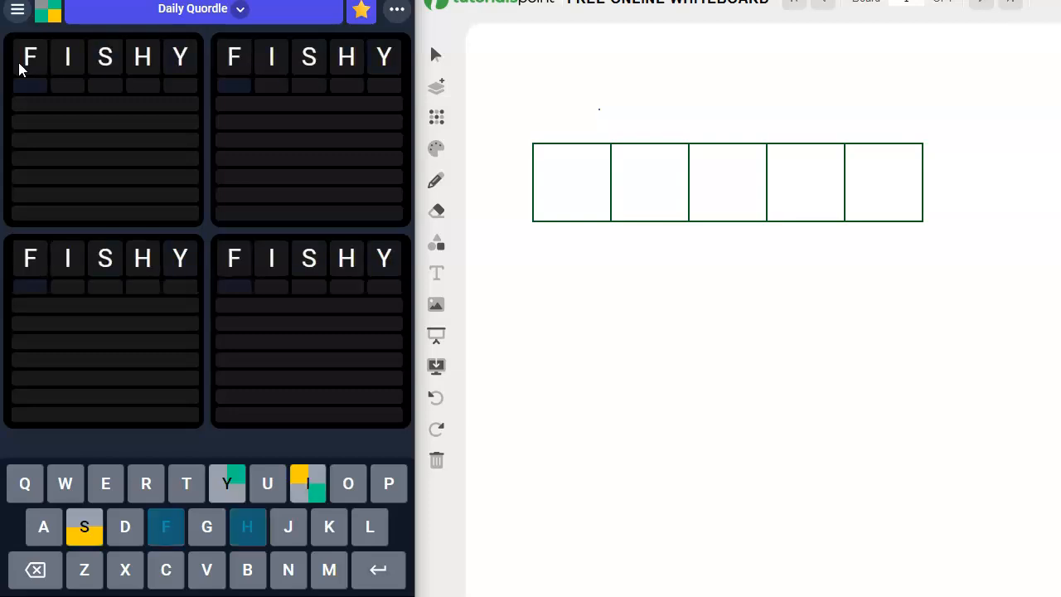
{"action": "key", "text": "Return"}
{"action": "type", "text": "TRAMP"}
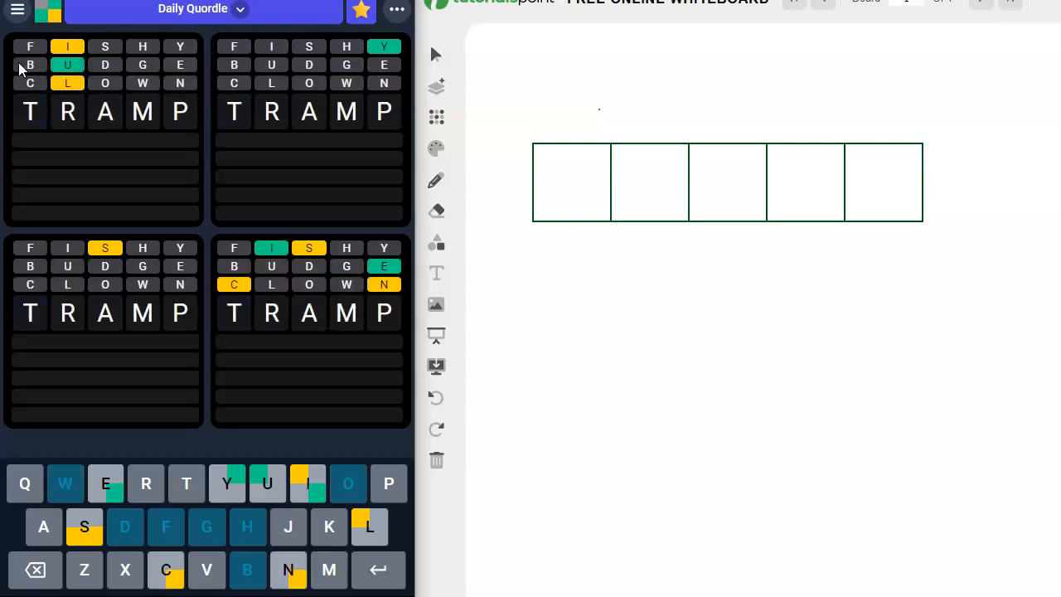
{"action": "key", "text": "Return"}
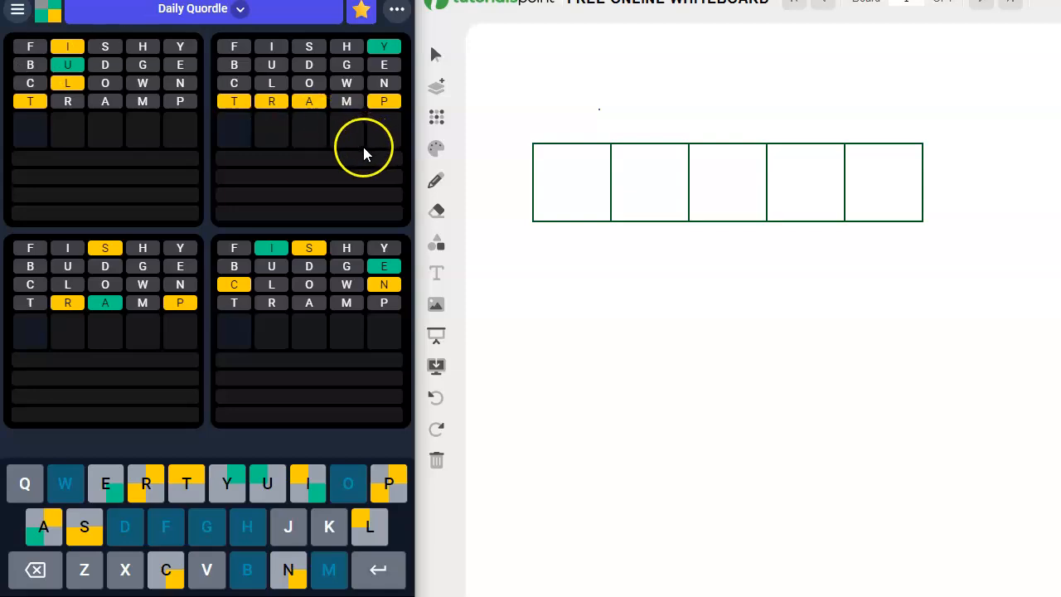
{"action": "mouse_move", "coordinate": [359, 159]}
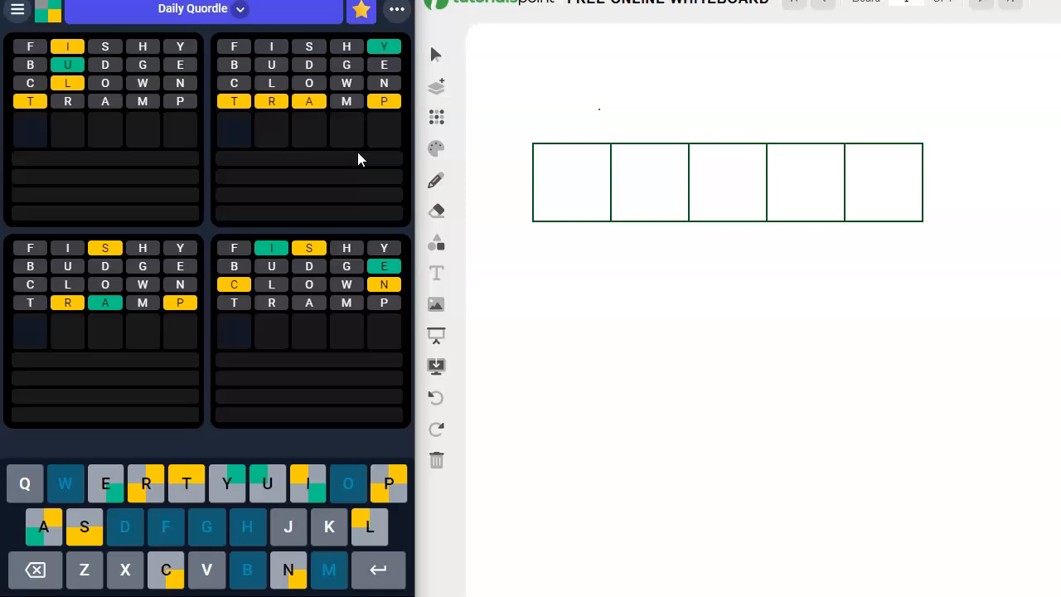
{"action": "mouse_move", "coordinate": [162, 311]}
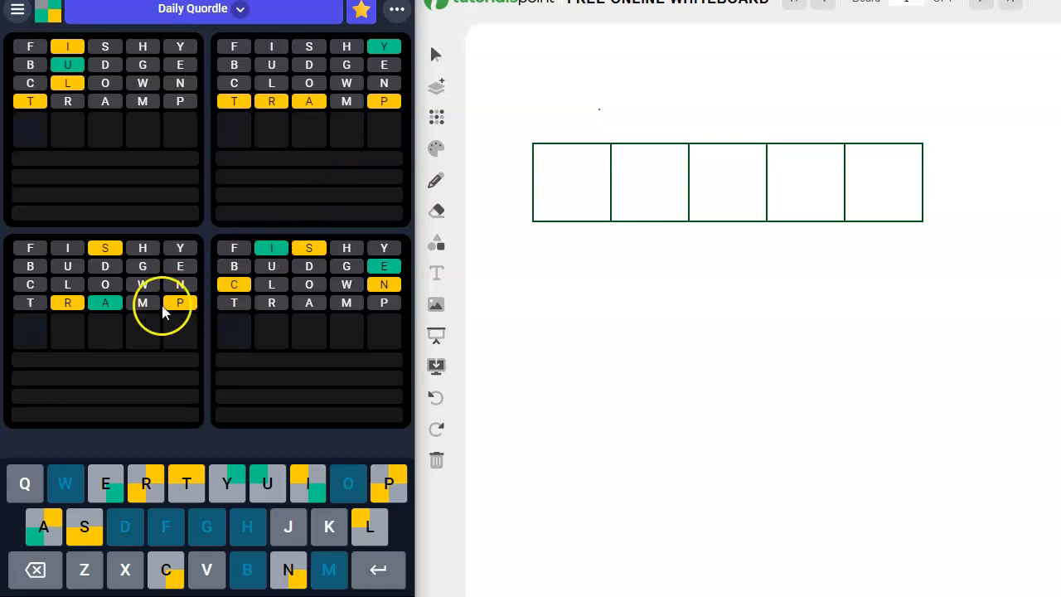
{"action": "mouse_move", "coordinate": [239, 201]}
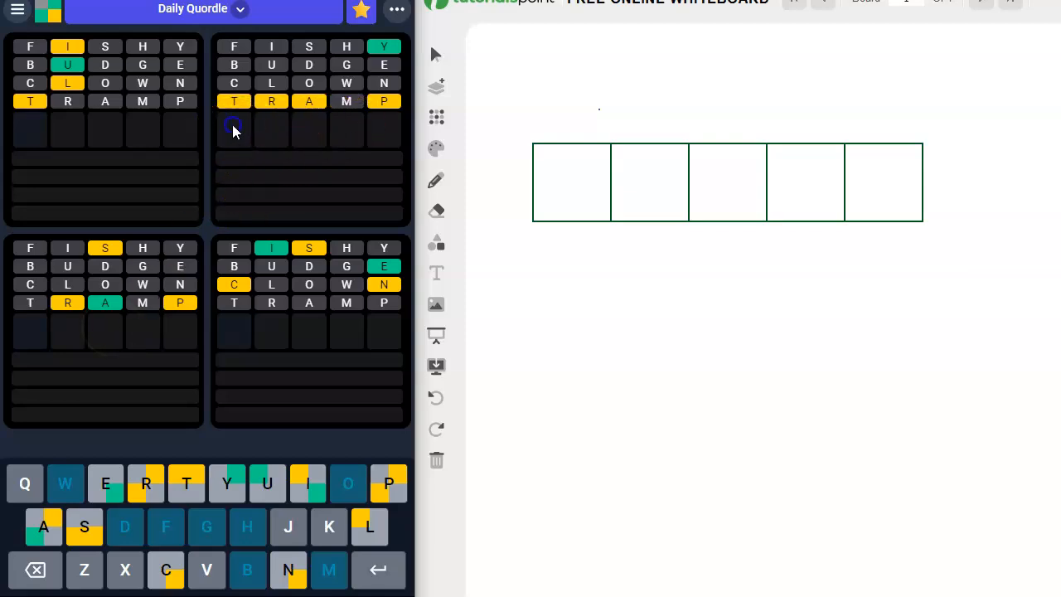
Enter PARTY as the fifth Quordle guess, solving the top-right board
{"action": "type", "text": "PARTY"}
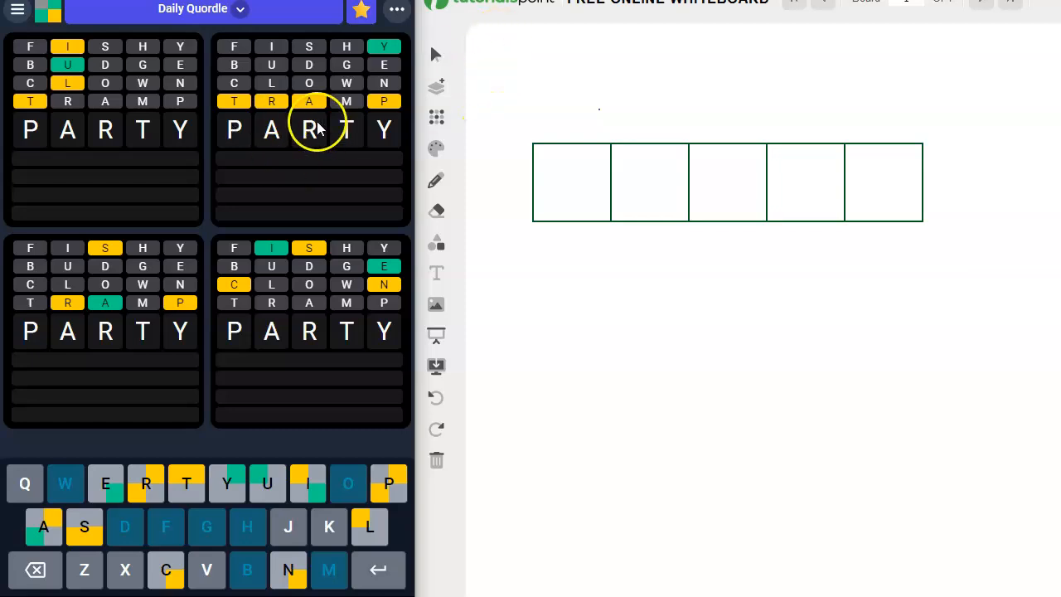
{"action": "mouse_move", "coordinate": [255, 149]}
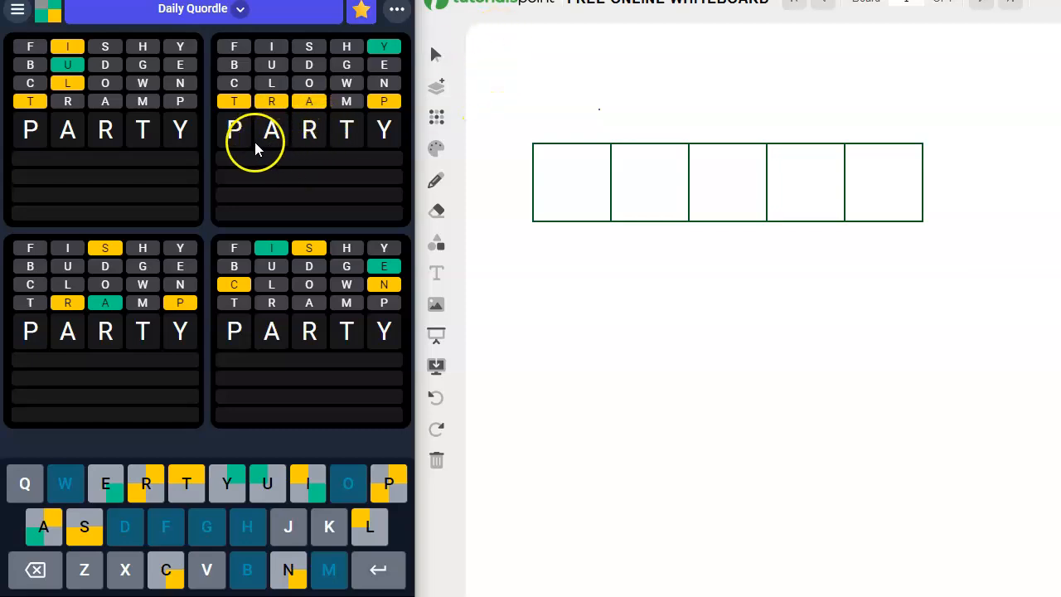
{"action": "mouse_move", "coordinate": [290, 148]}
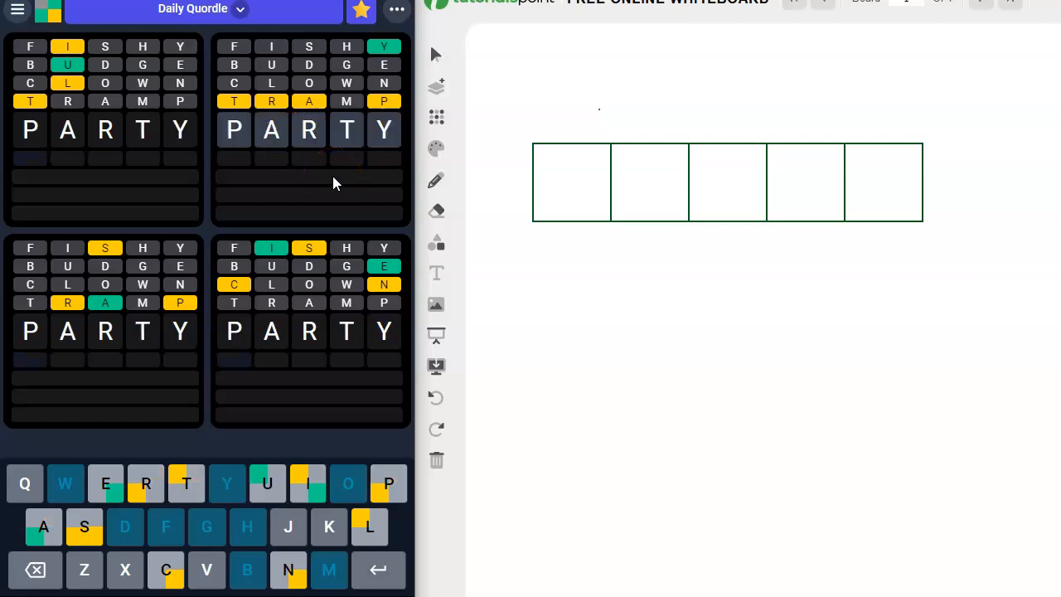
{"action": "key", "text": "Return"}
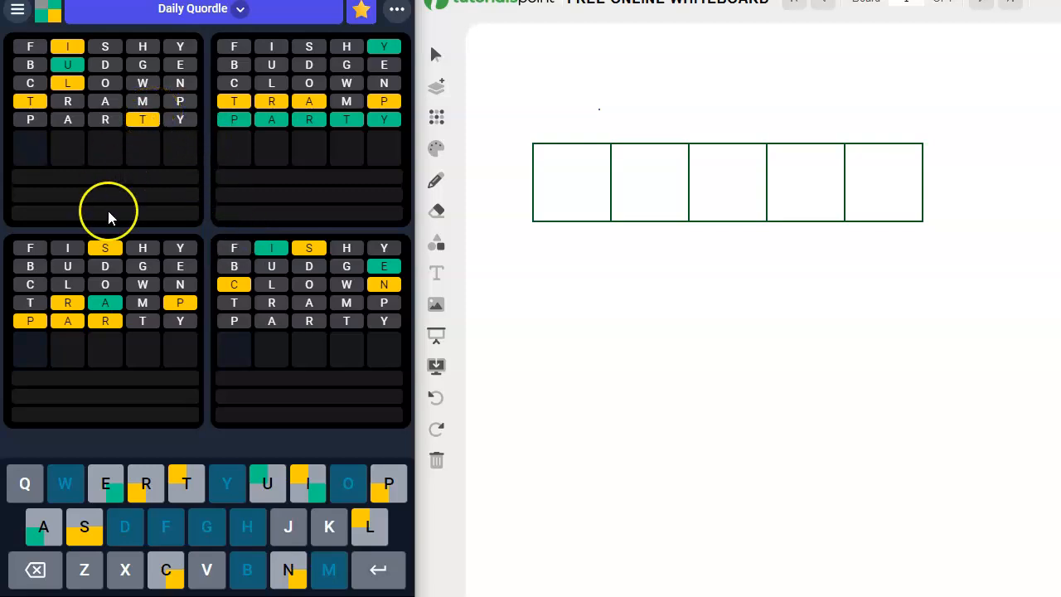
{"action": "mouse_move", "coordinate": [29, 336]}
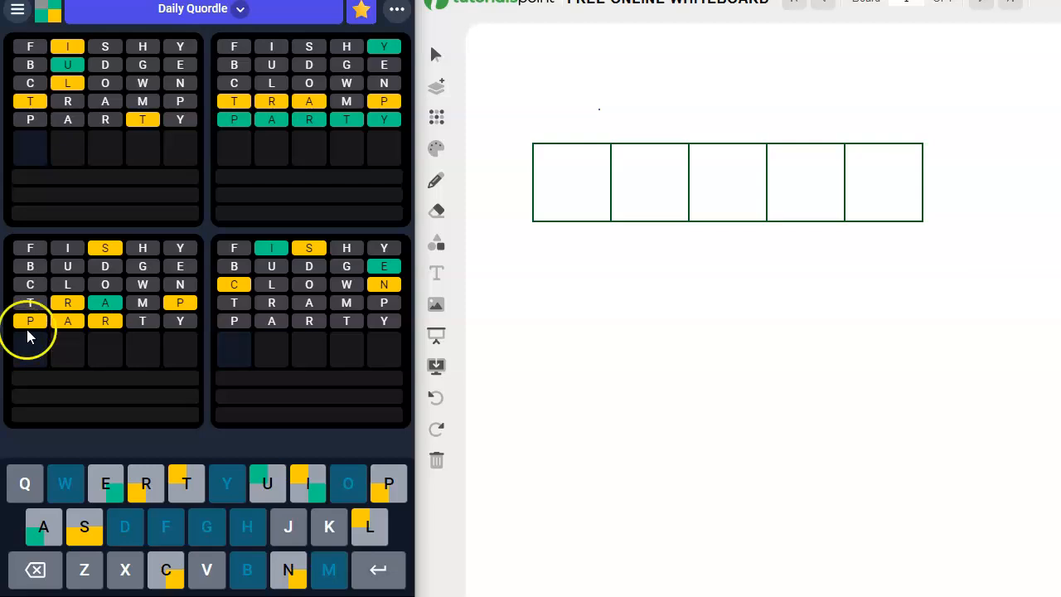
{"action": "mouse_move", "coordinate": [105, 278]}
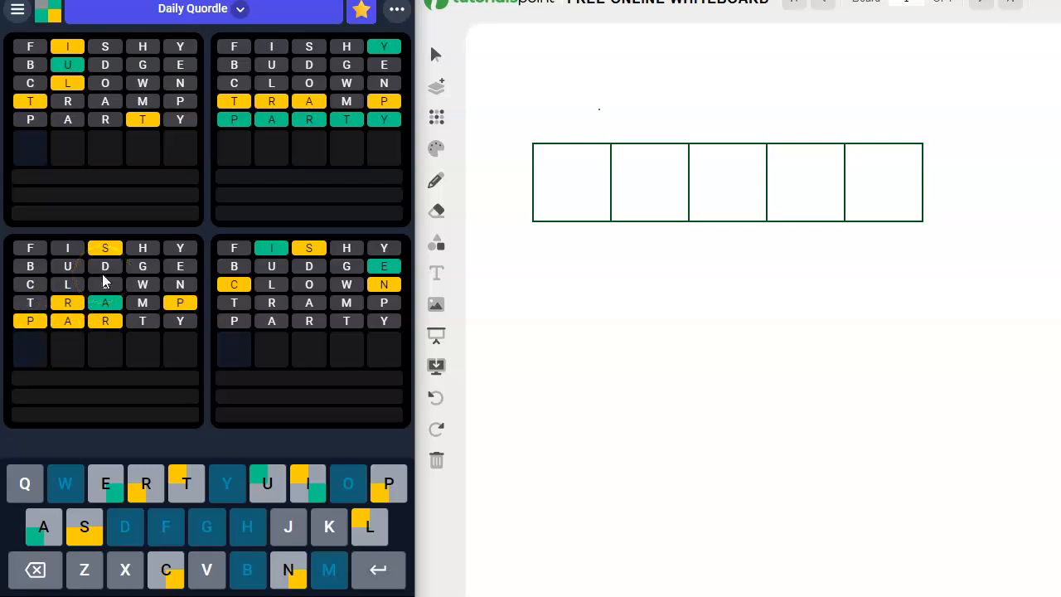
{"action": "mouse_move", "coordinate": [33, 349]}
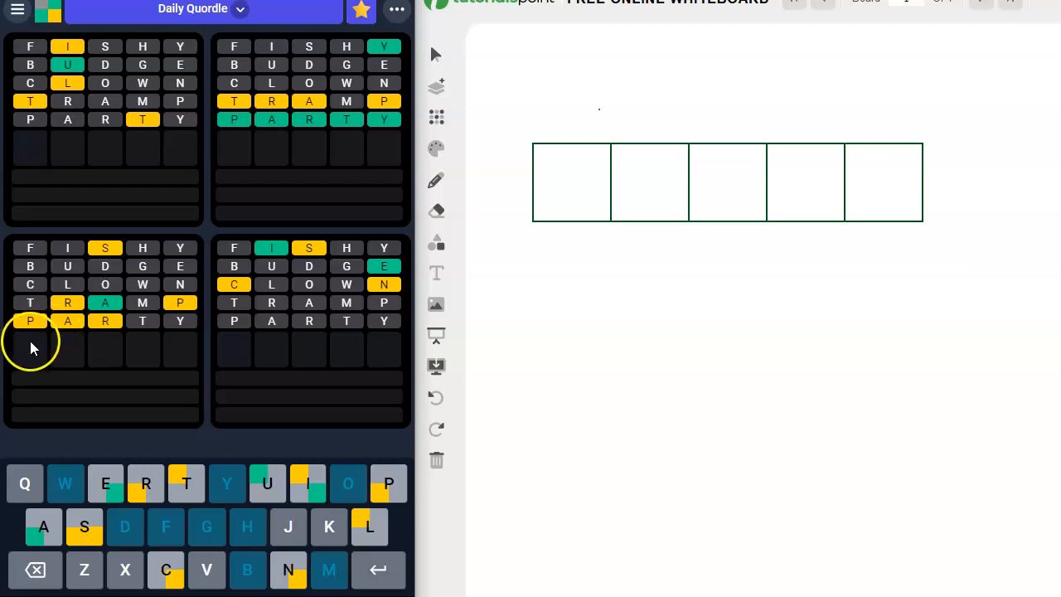
{"action": "mouse_move", "coordinate": [33, 348]}
{"action": "type", "text": "SP"}
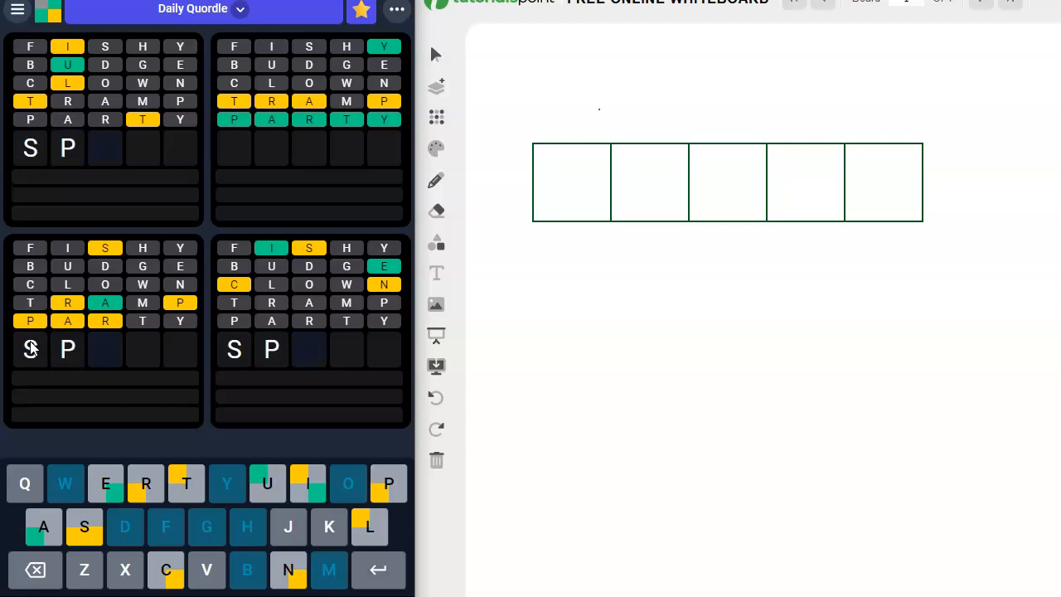
Complete SPARK in the guess row, then erase it with the on-screen backspace
{"action": "type", "text": "ARK"}
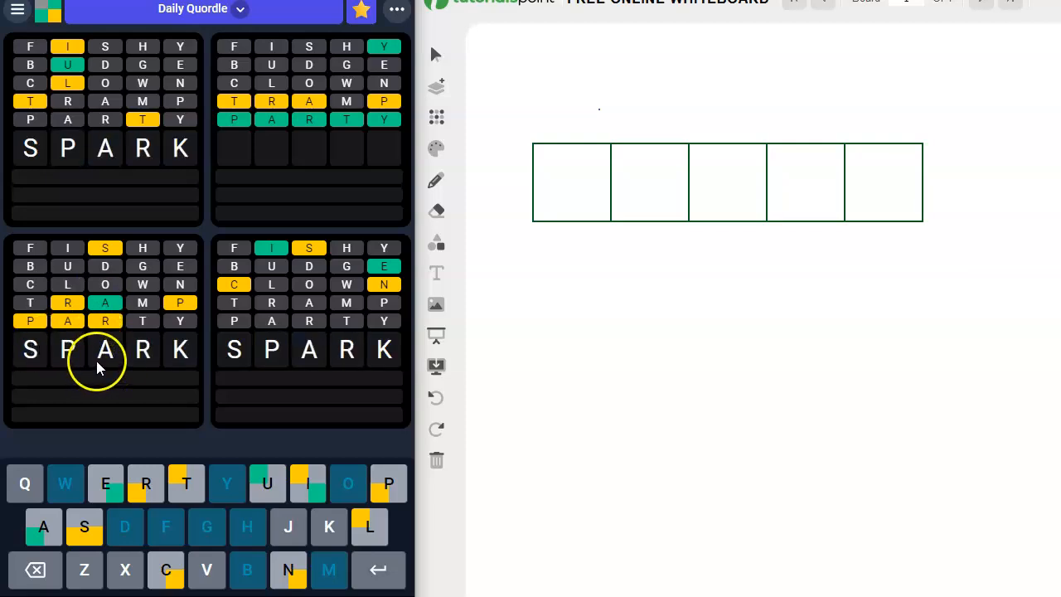
{"action": "mouse_move", "coordinate": [141, 369]}
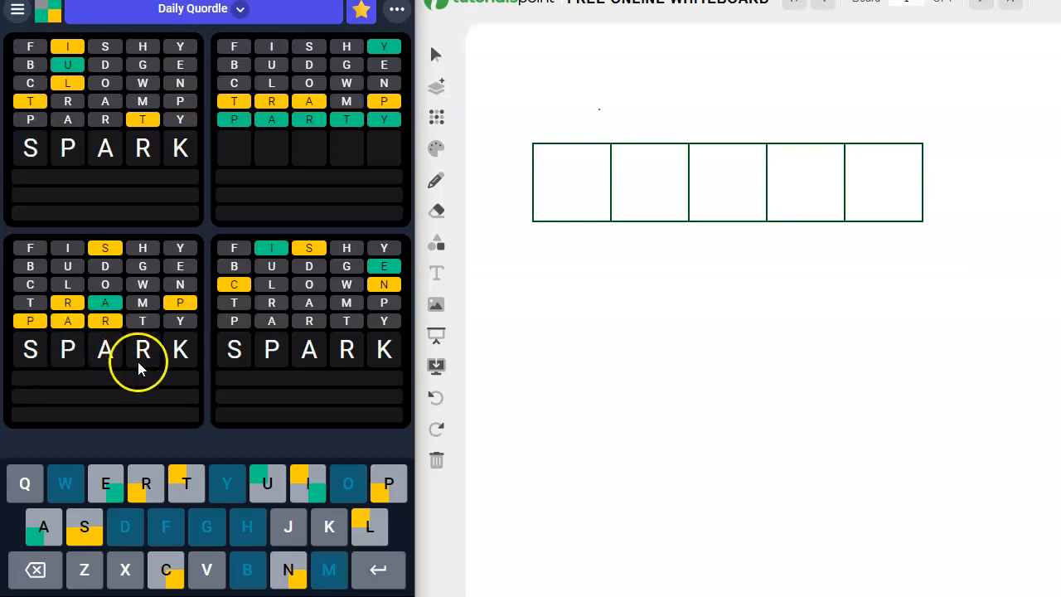
{"action": "mouse_move", "coordinate": [177, 359]}
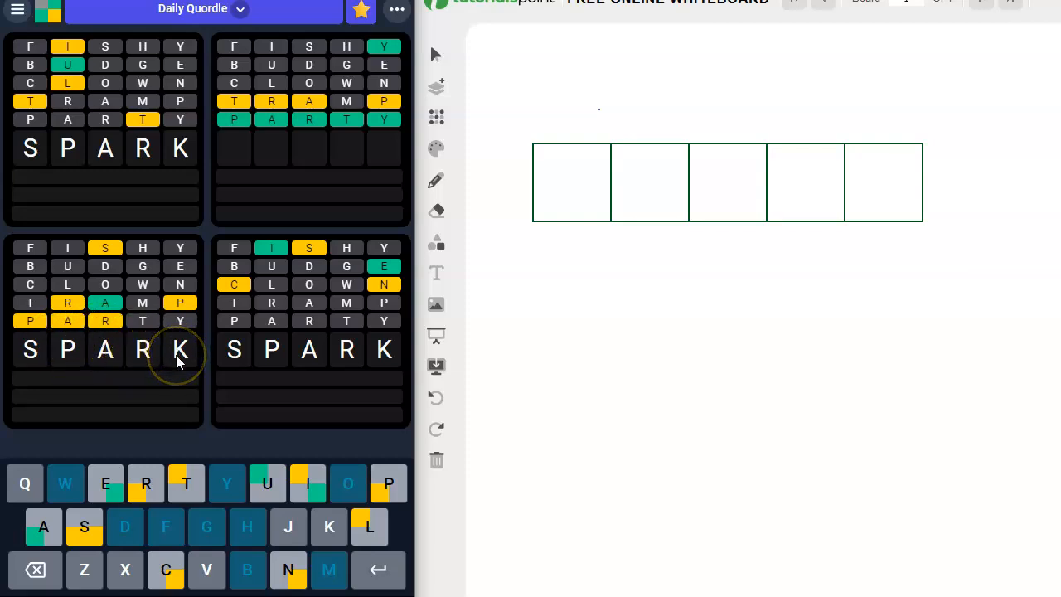
{"action": "mouse_move", "coordinate": [178, 361]}
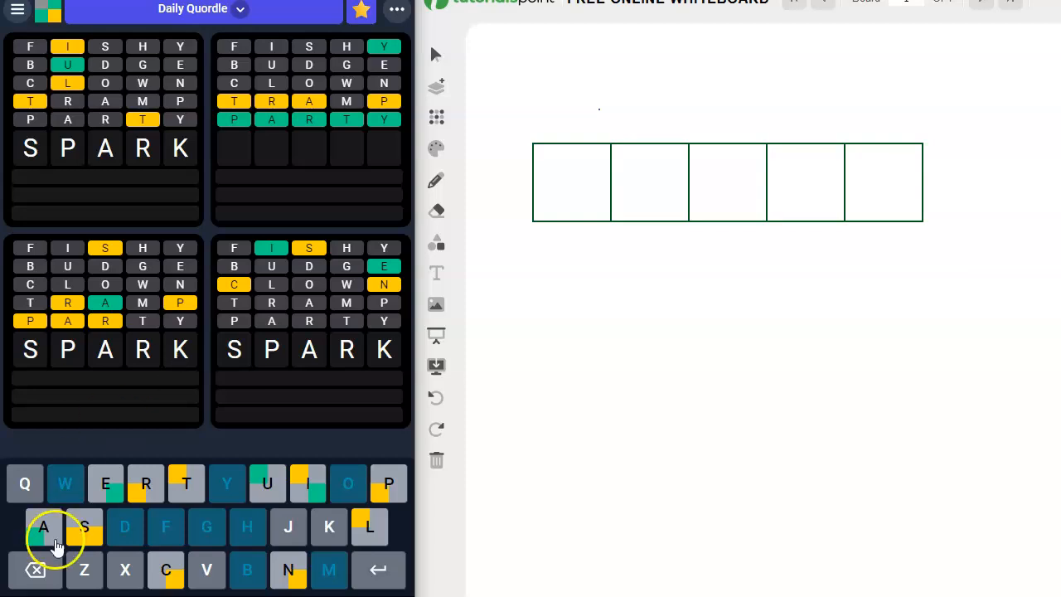
{"action": "left_click", "coordinate": [36, 569]}
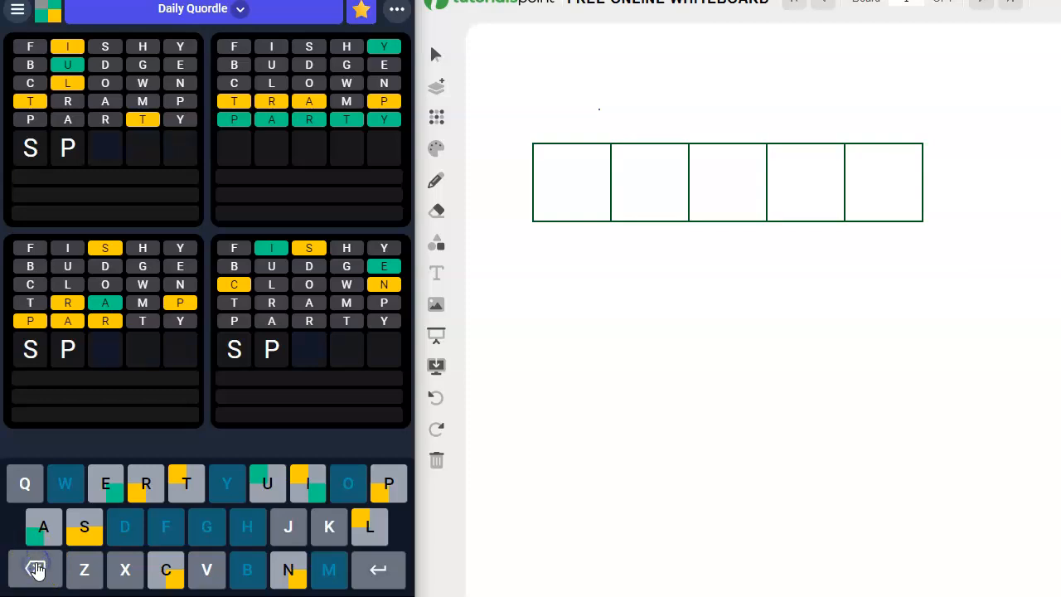
{"action": "left_click", "coordinate": [36, 569]}
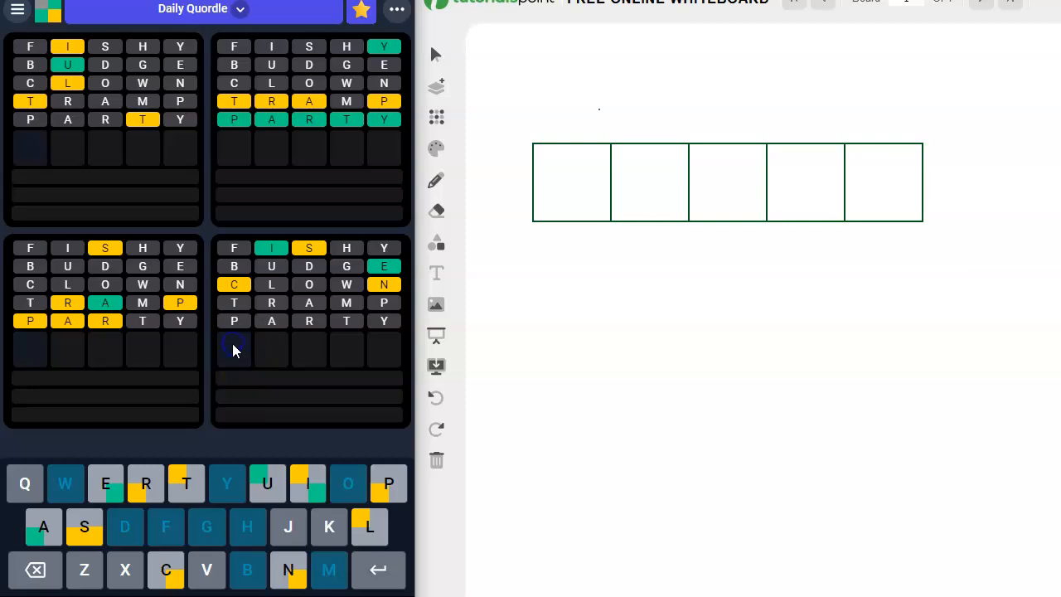
{"action": "mouse_move", "coordinate": [234, 348]}
{"action": "type", "text": "SINCE"}
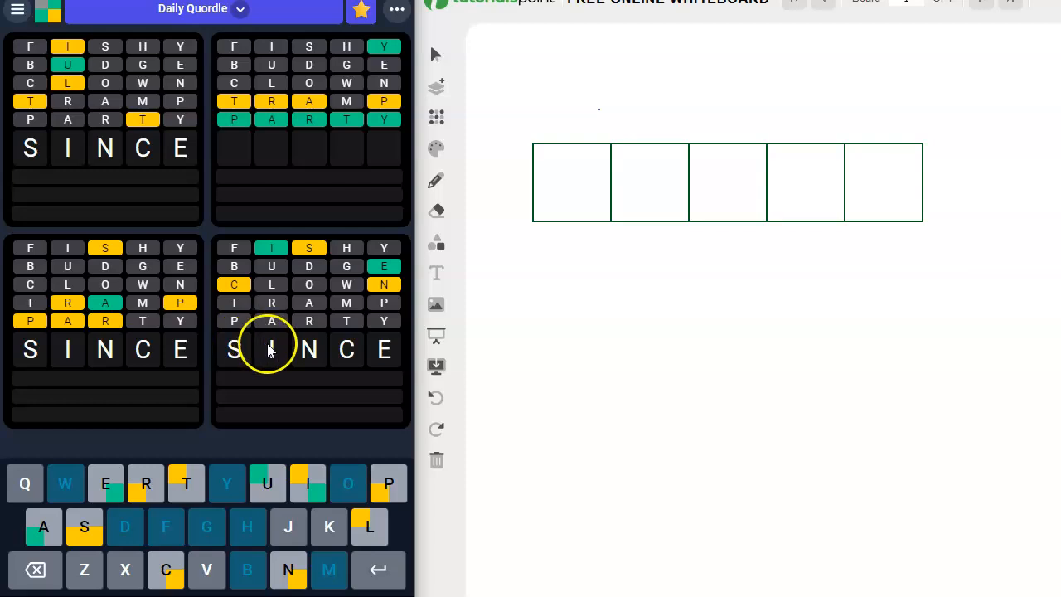
{"action": "mouse_move", "coordinate": [347, 365]}
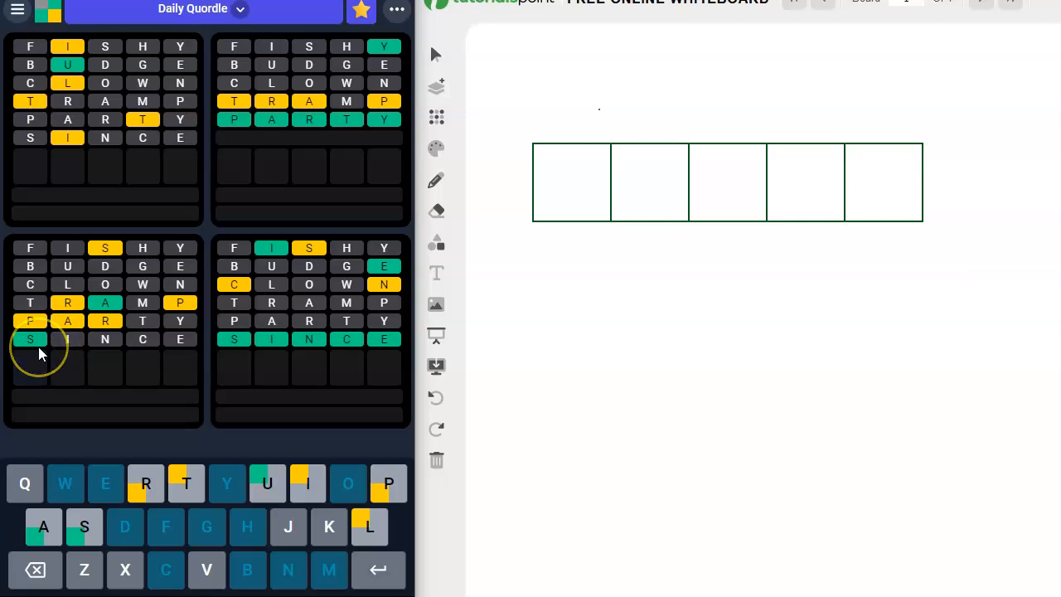
{"action": "mouse_move", "coordinate": [78, 65]}
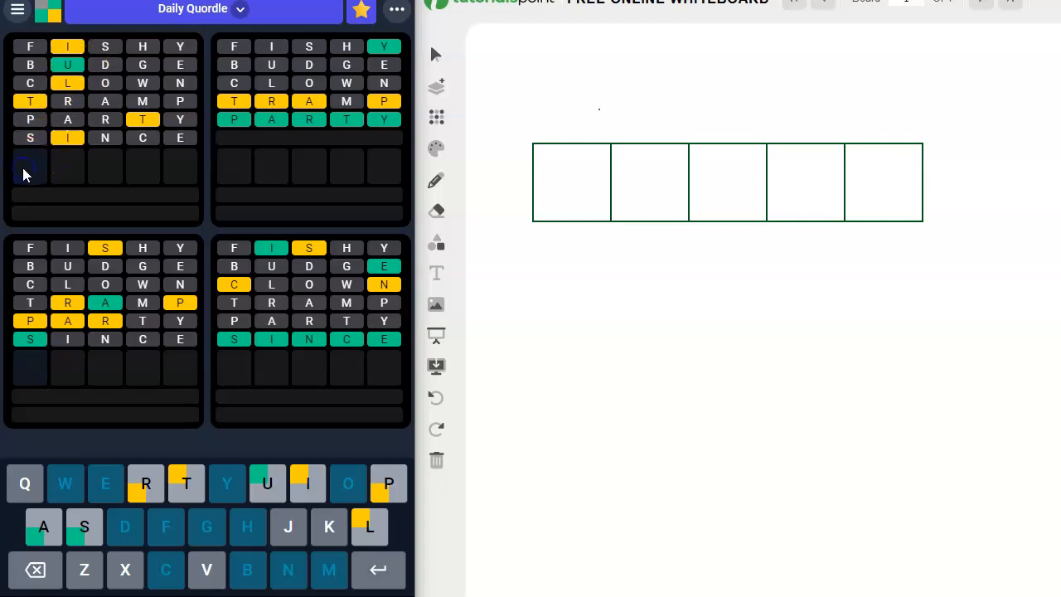
Submit QUILT as the next Quordle guess, solving the top-left board
{"action": "type", "text": "QUILT"}
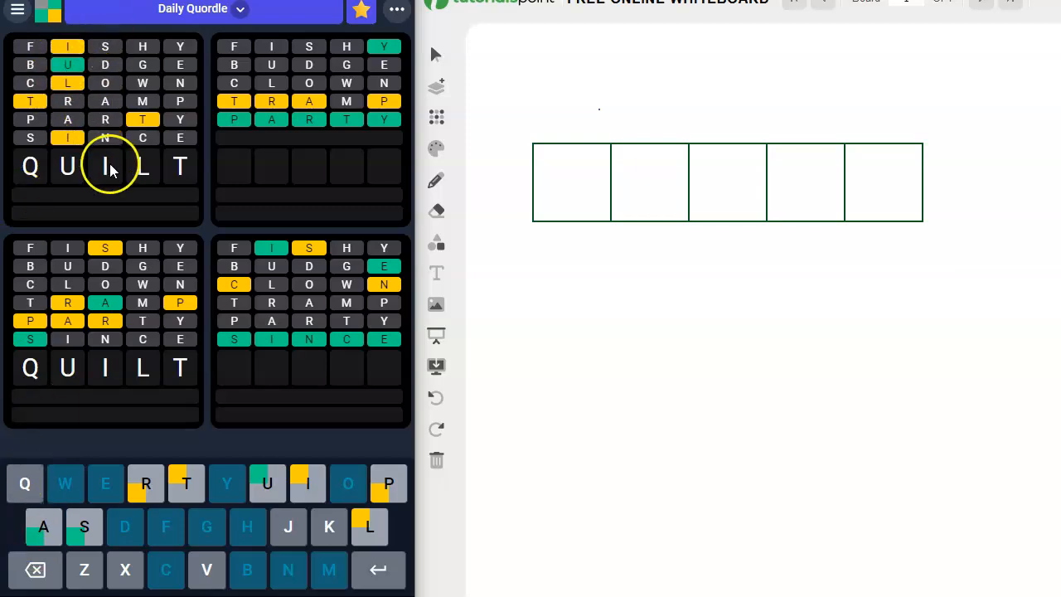
{"action": "mouse_move", "coordinate": [163, 201]}
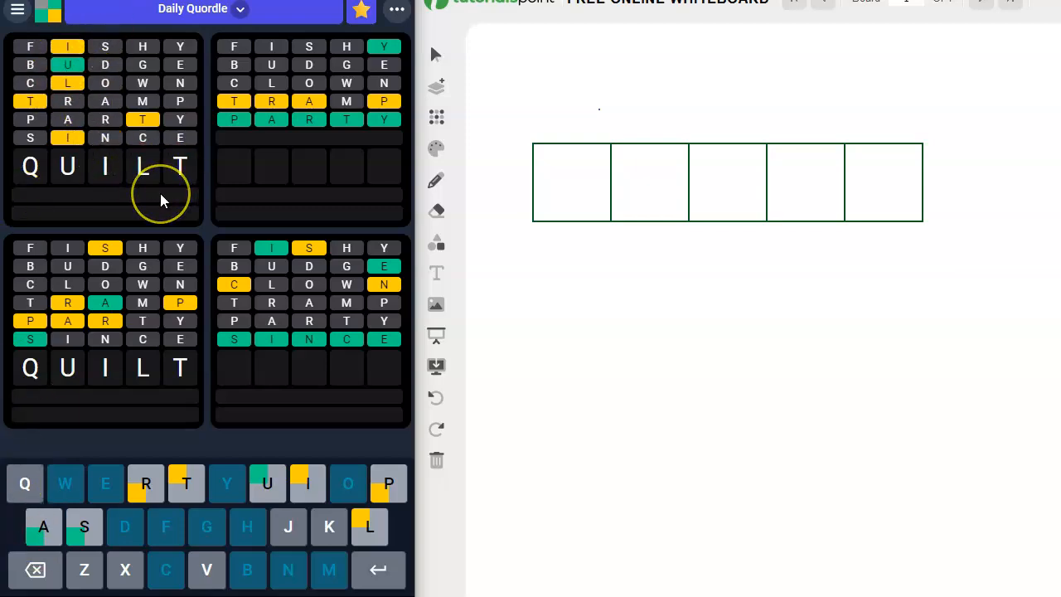
{"action": "key", "text": "Return"}
{"action": "type", "text": "SPARK"}
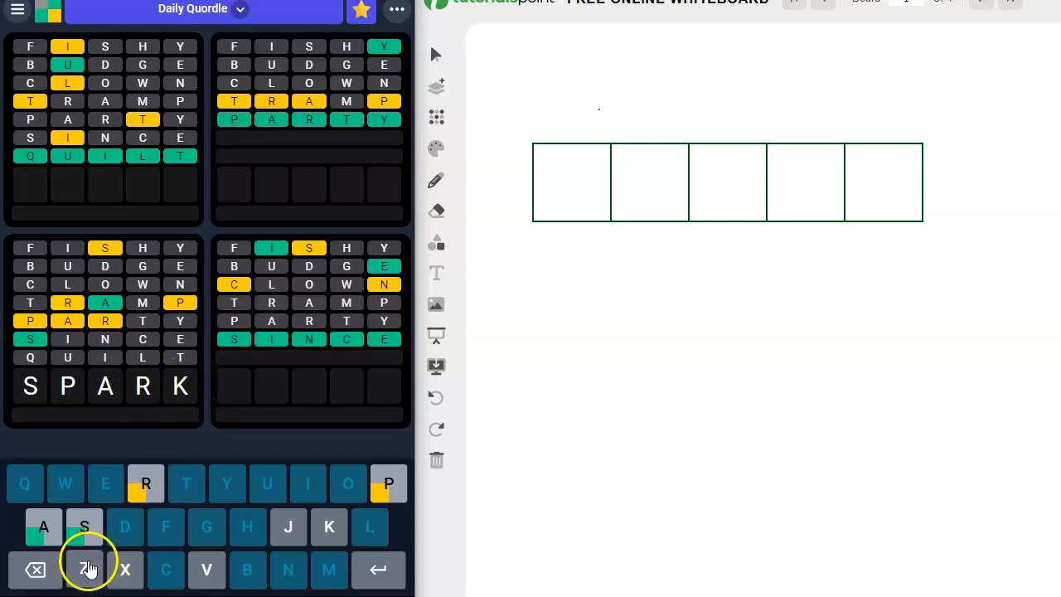
{"action": "mouse_move", "coordinate": [274, 522]}
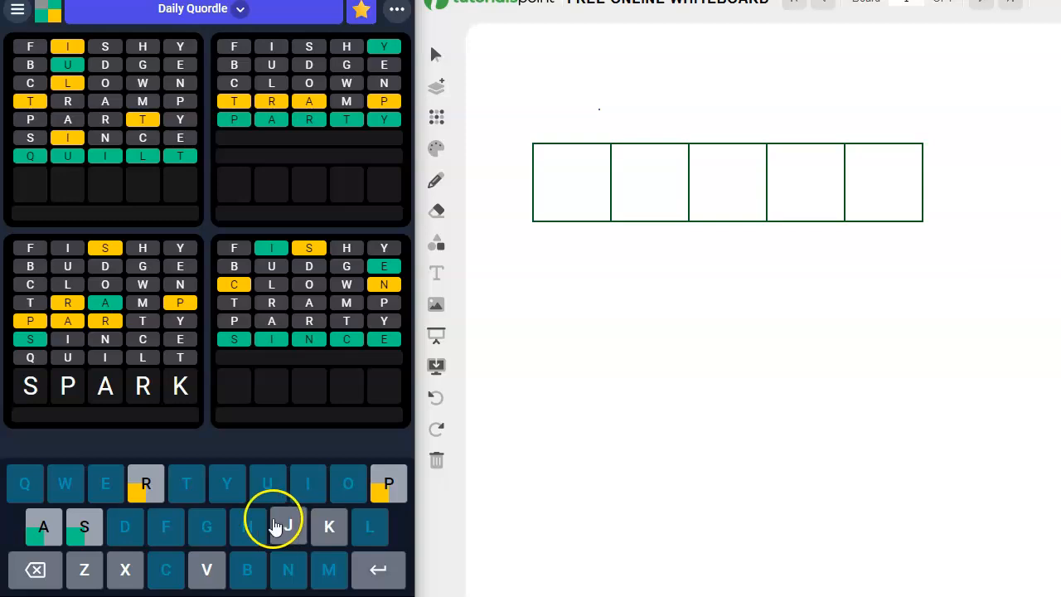
{"action": "mouse_move", "coordinate": [38, 483]}
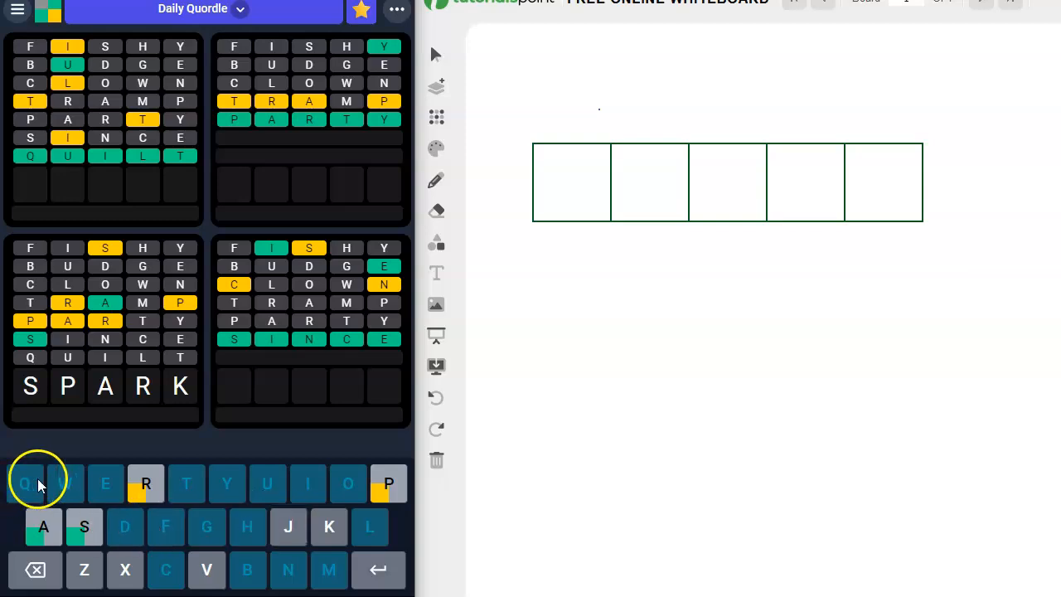
{"action": "mouse_move", "coordinate": [271, 342]}
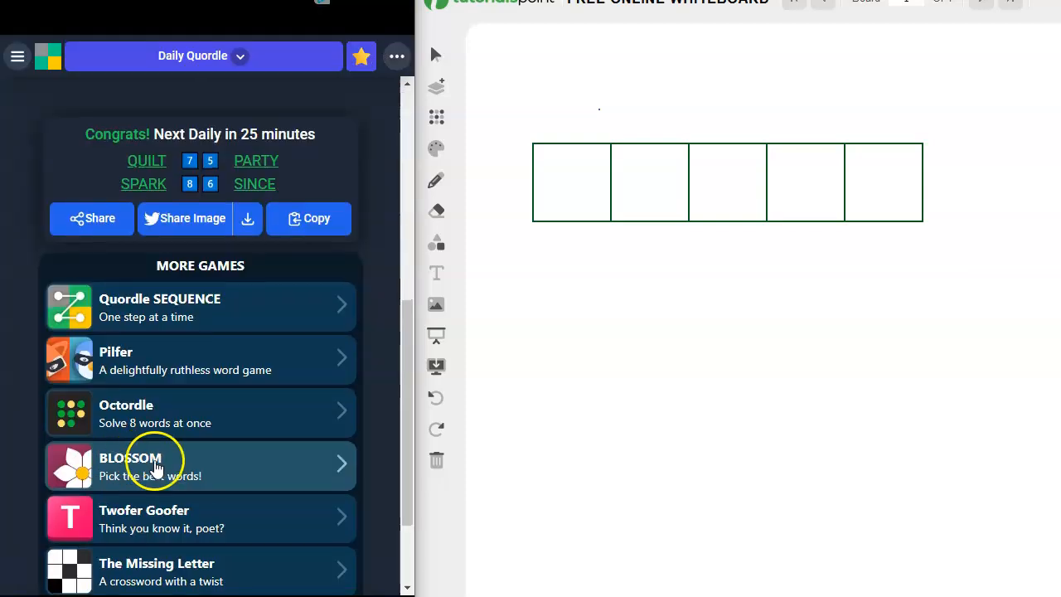
{"action": "mouse_move", "coordinate": [133, 174]}
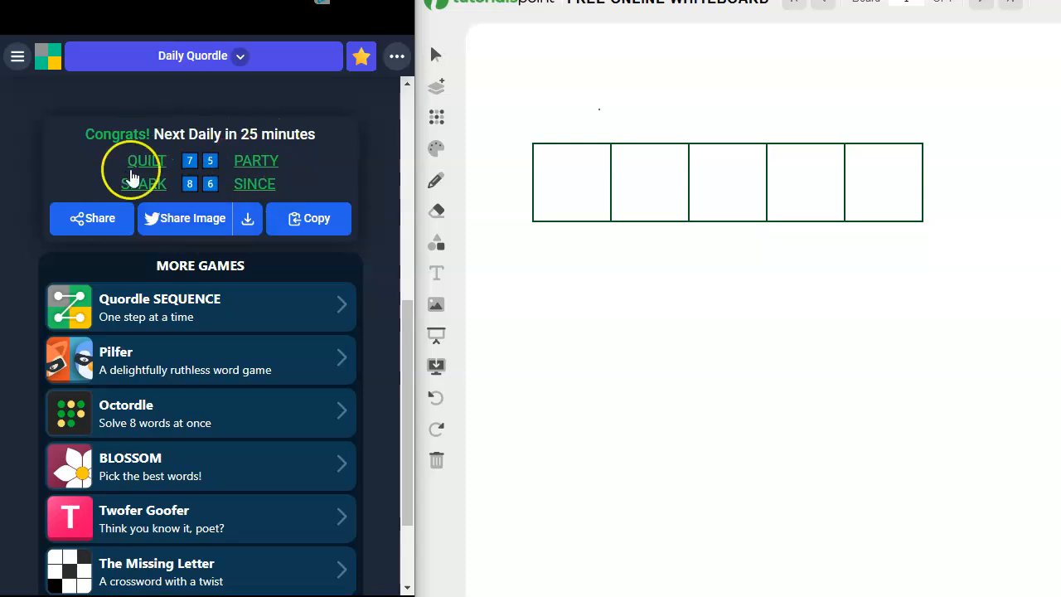
{"action": "mouse_move", "coordinate": [373, 203]}
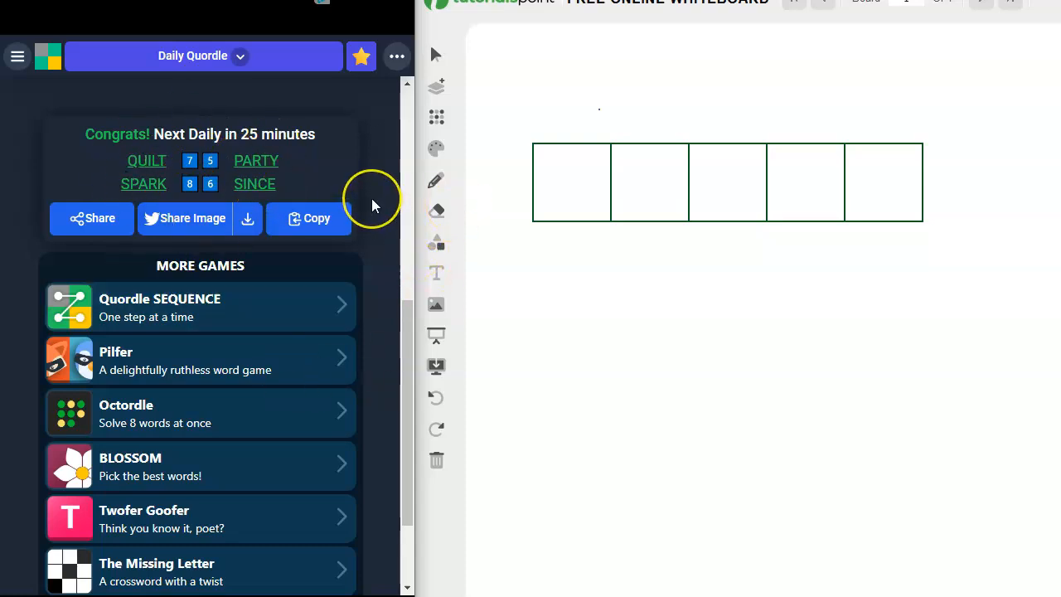
{"action": "mouse_move", "coordinate": [372, 206]}
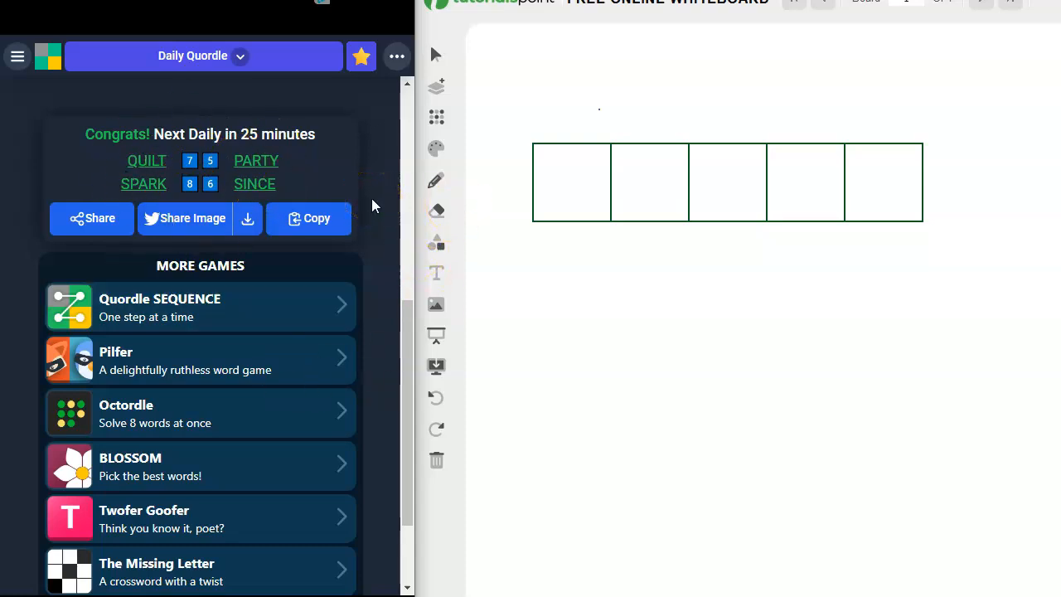